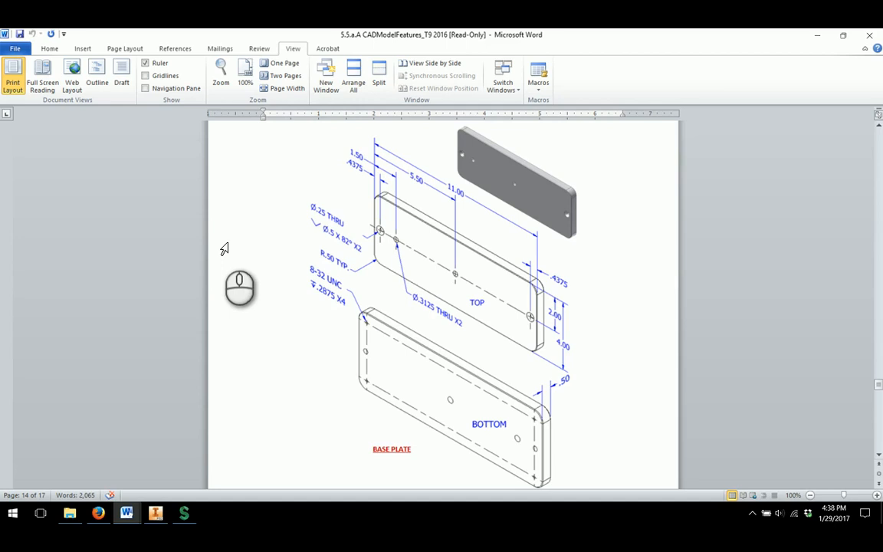
pyautogui.moveTo(273, 322)
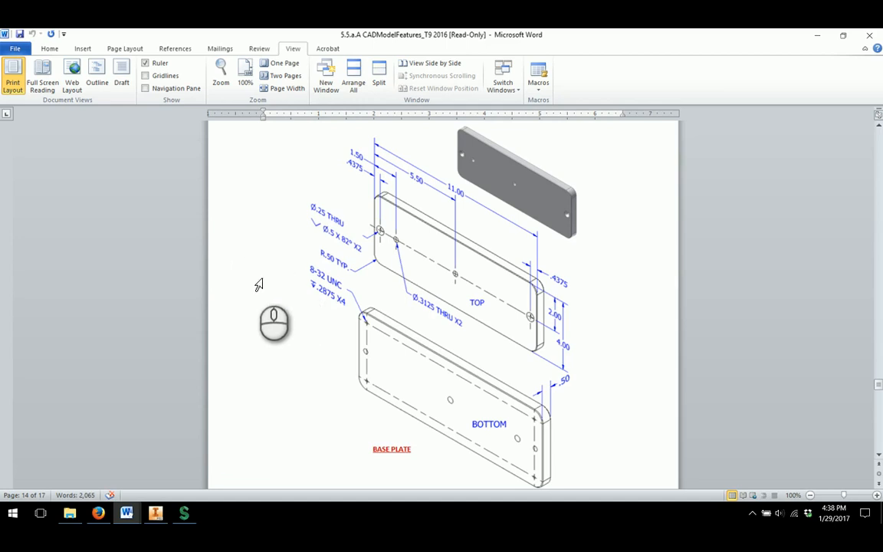
pyautogui.moveTo(561, 318)
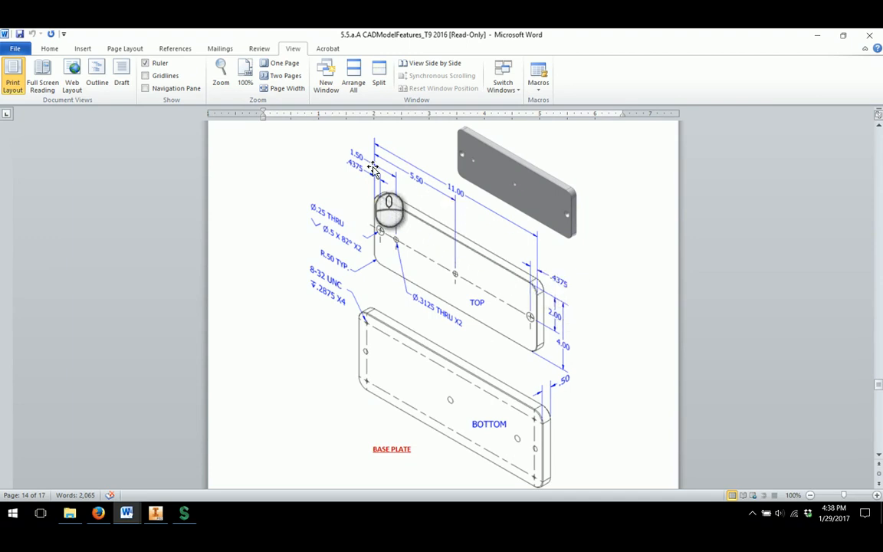
# Sketch an 11.000 x 4.000 in rectangle on the XY origin plane and finish the sketch
pyautogui.moveTo(390, 207); pyautogui.dragTo(448, 258)
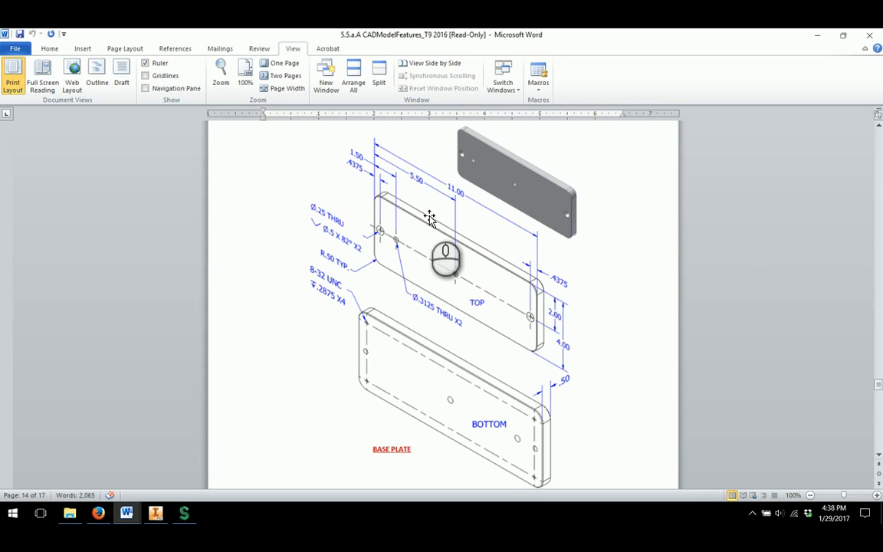
pyautogui.moveTo(417, 232)
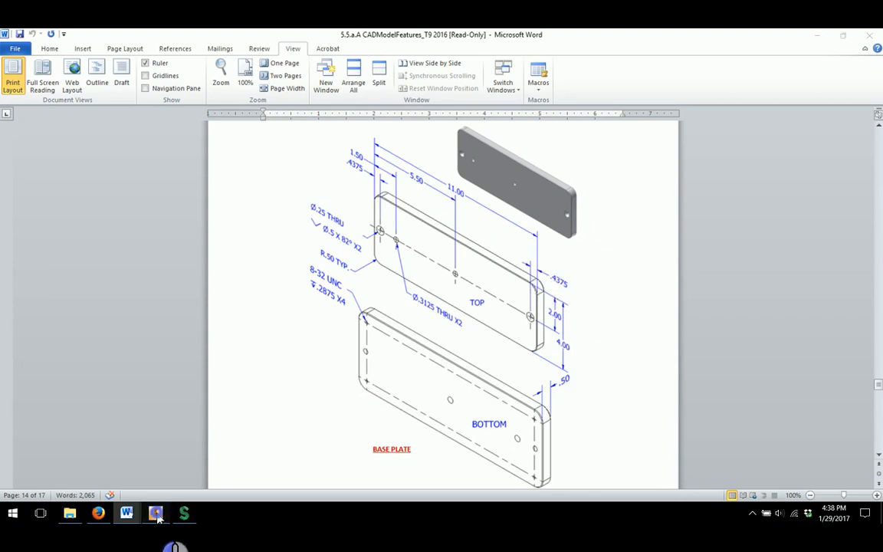
pyautogui.click(157, 512)
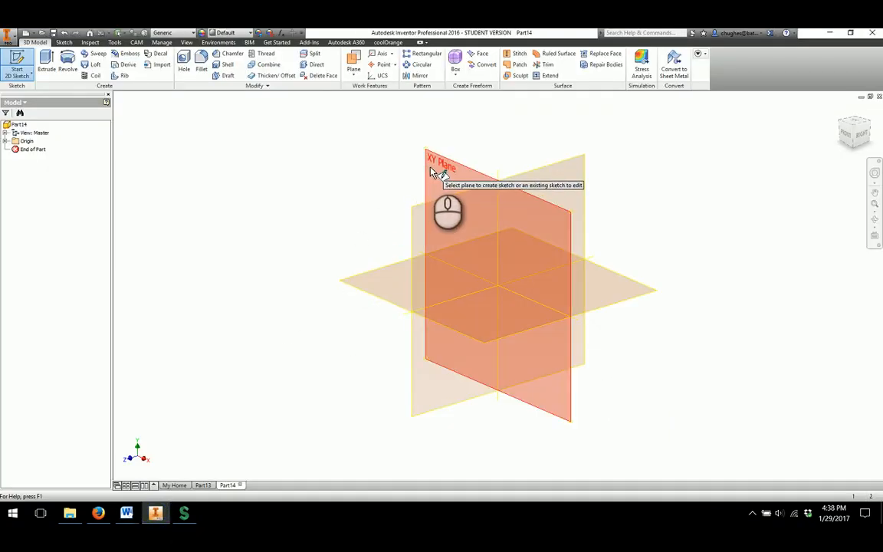
pyautogui.click(441, 166)
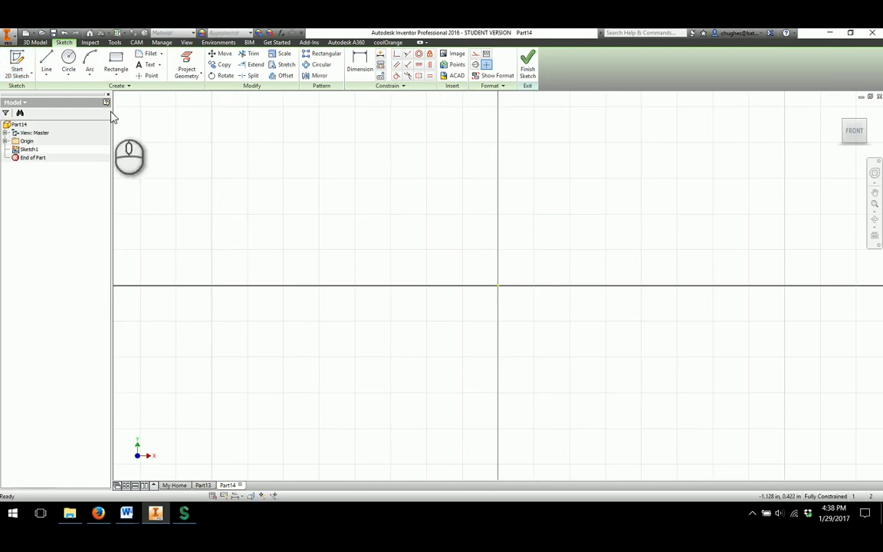
pyautogui.click(116, 65)
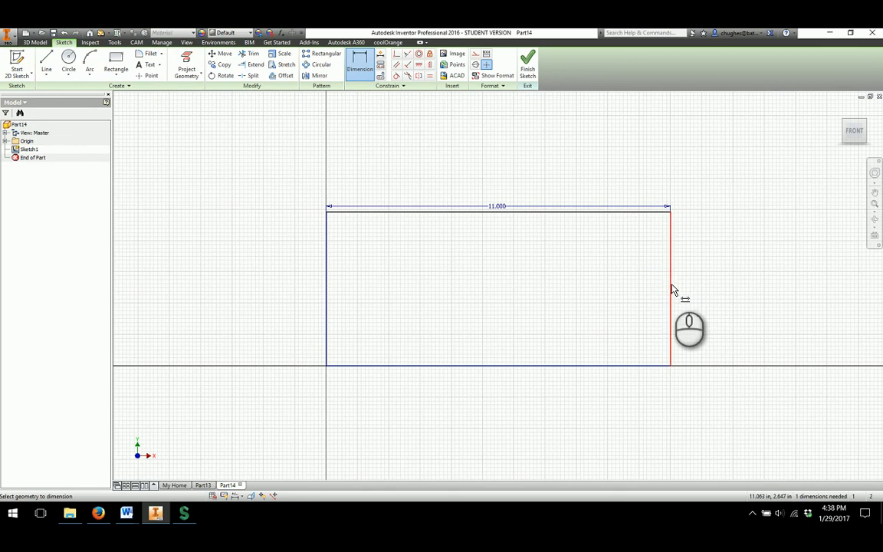
pyautogui.click(690, 297)
pyautogui.write('4.000')
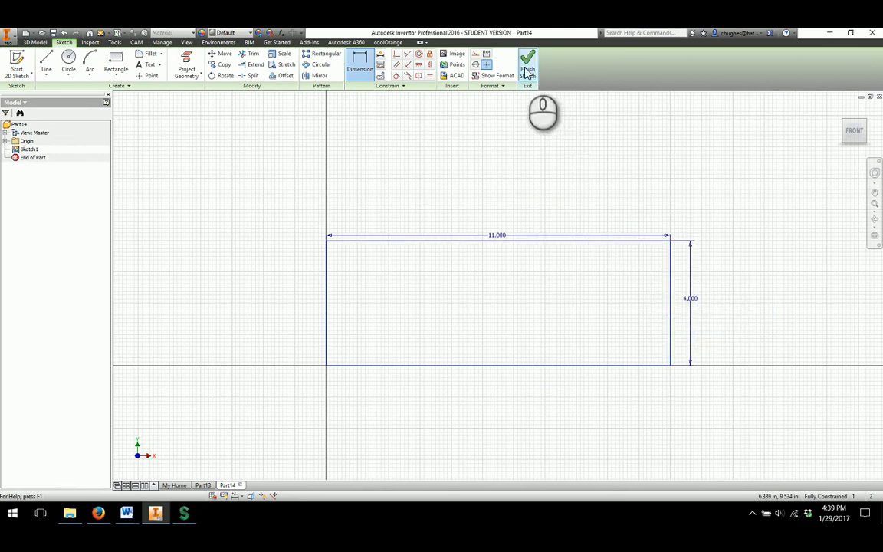
pyautogui.click(528, 65)
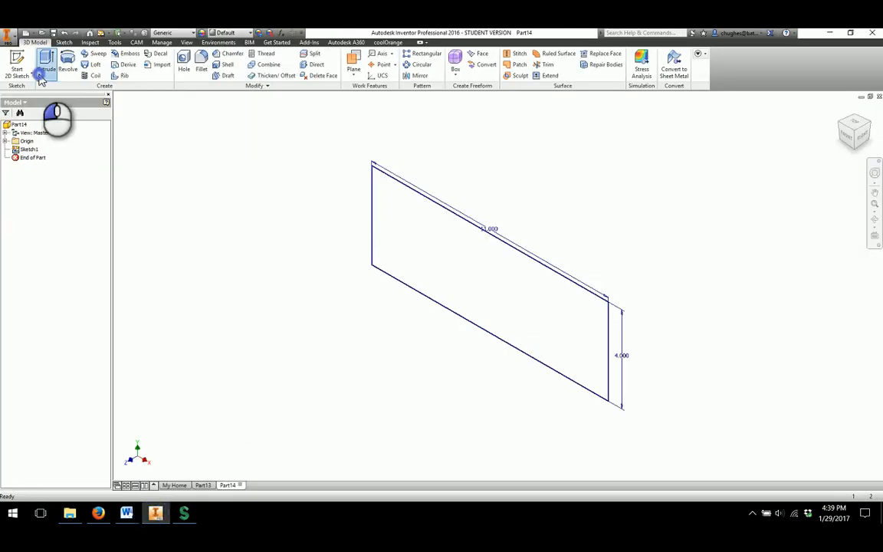
# Extrude the rectangle 0.50 in to form the solid base plate
pyautogui.click(46, 64)
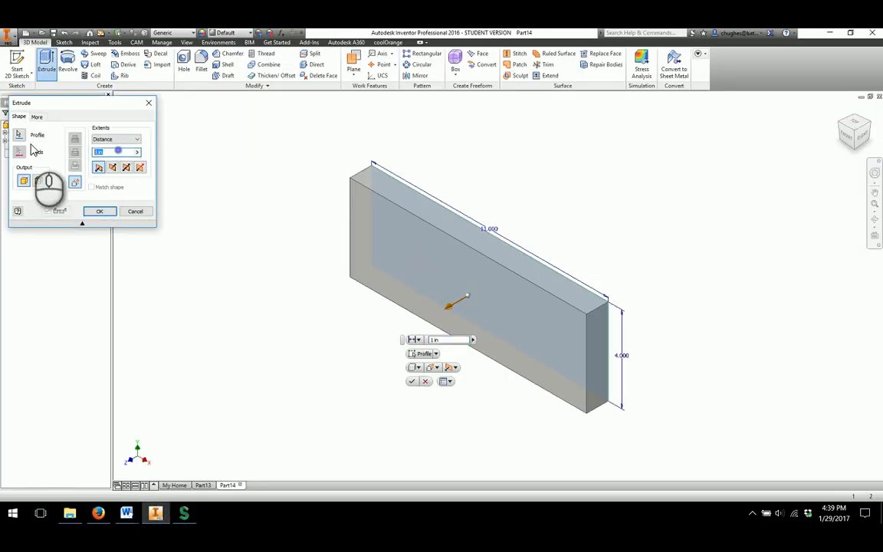
pyautogui.write('0.50')
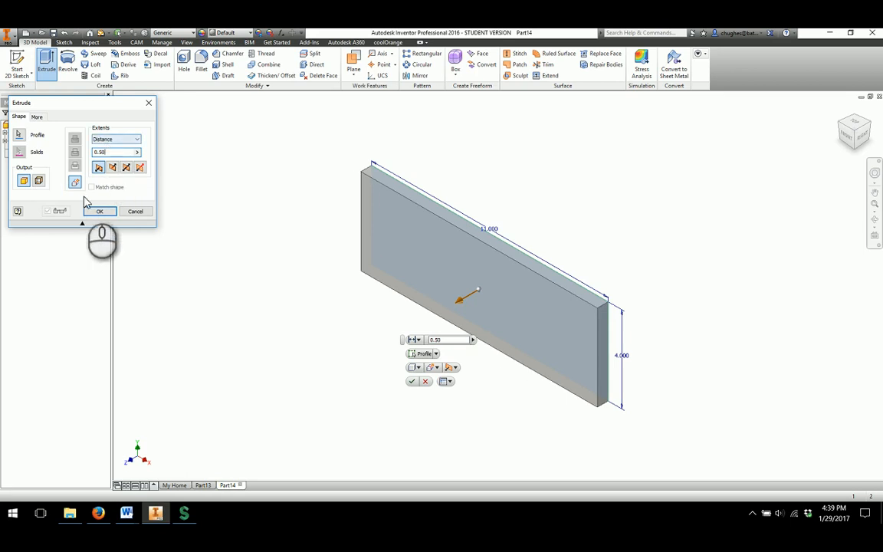
pyautogui.click(98, 212)
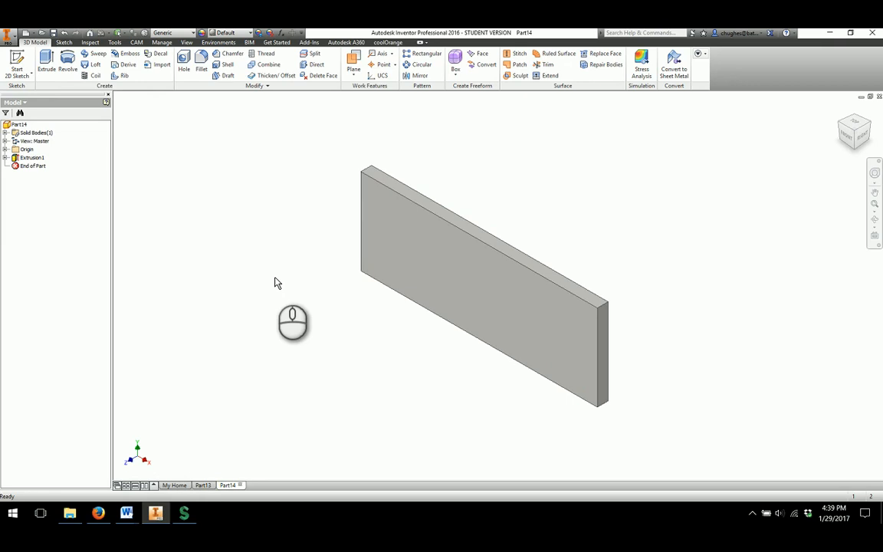
pyautogui.moveTo(319, 312)
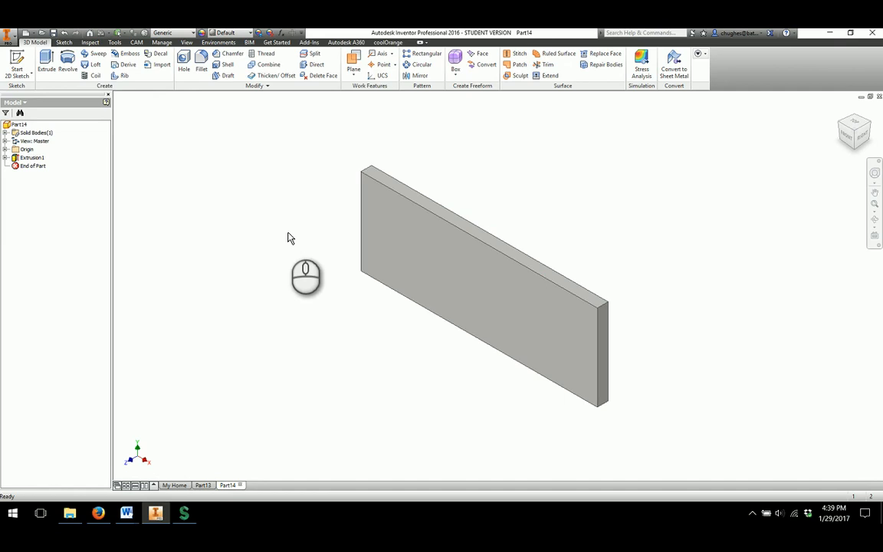
pyautogui.moveTo(282, 205)
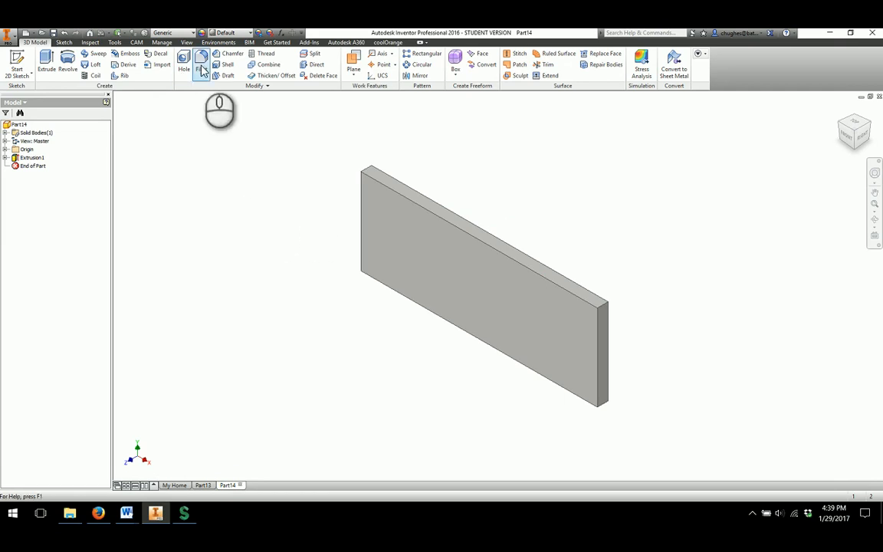
# Fillet the plate's four corner edges with a 0.5 in radius
pyautogui.click(201, 60)
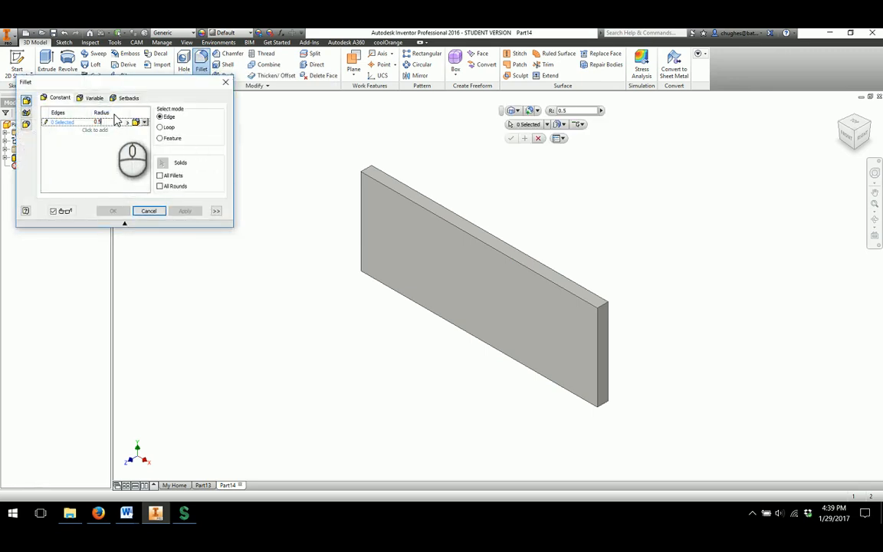
pyautogui.moveTo(650, 331)
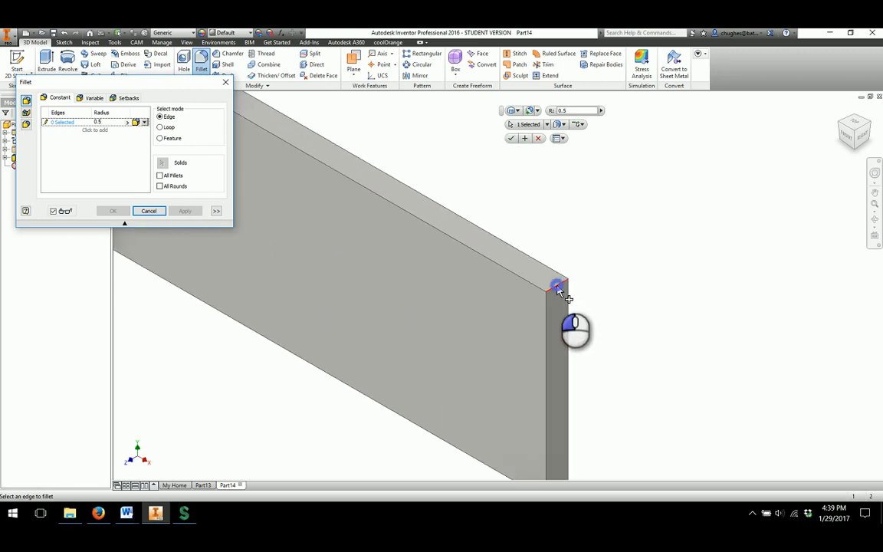
pyautogui.click(559, 288)
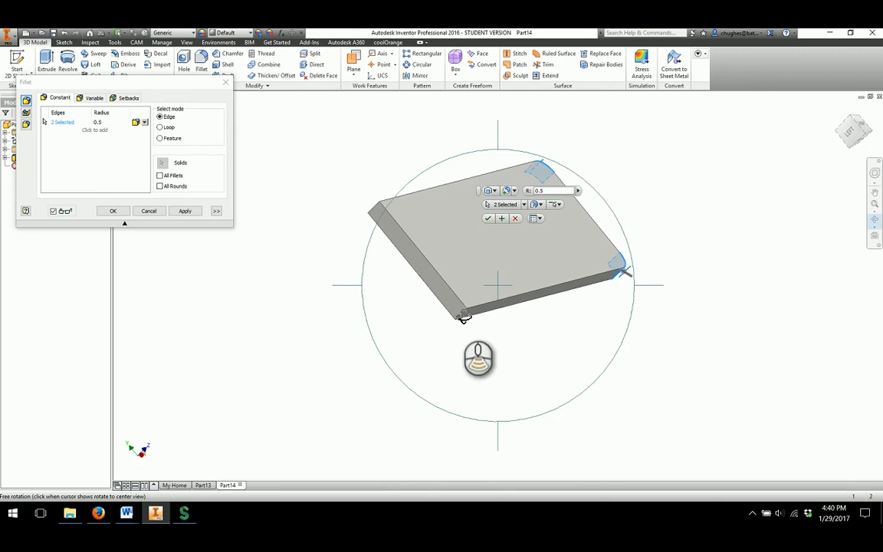
pyautogui.click(377, 222)
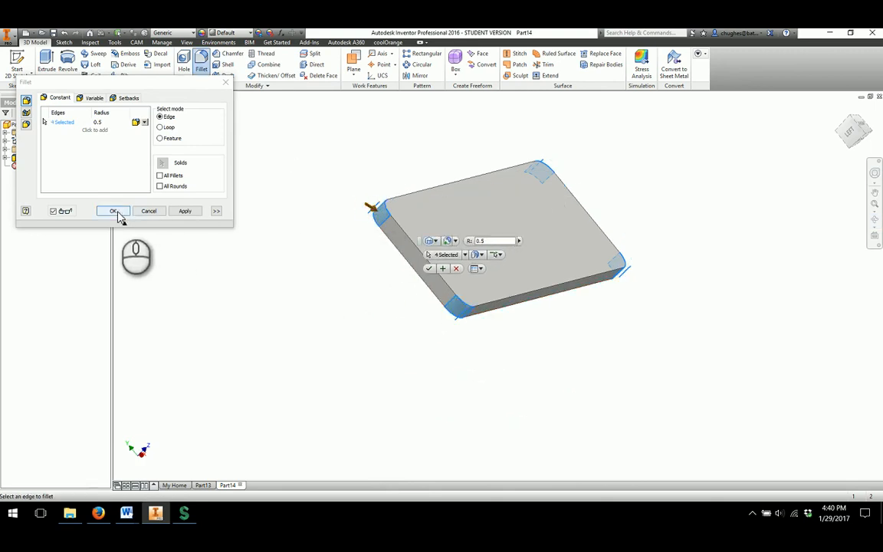
pyautogui.click(114, 211)
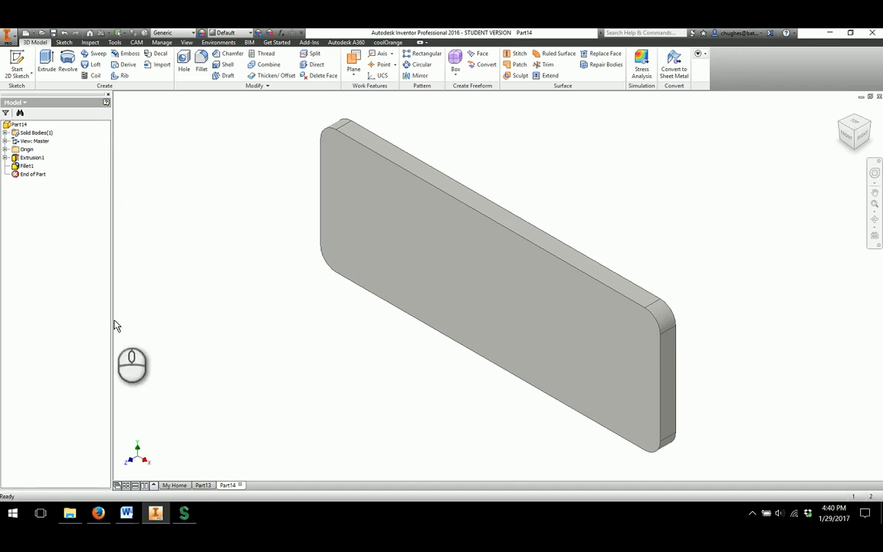
pyautogui.moveTo(320, 365)
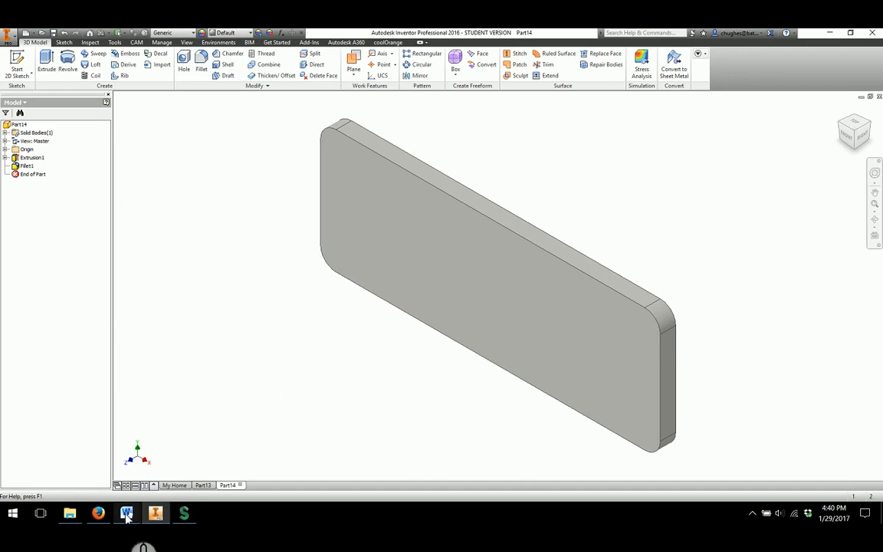
# Show the BASE PLATE reference drawing page in Word alongside the Inventor model
pyautogui.click(126, 513)
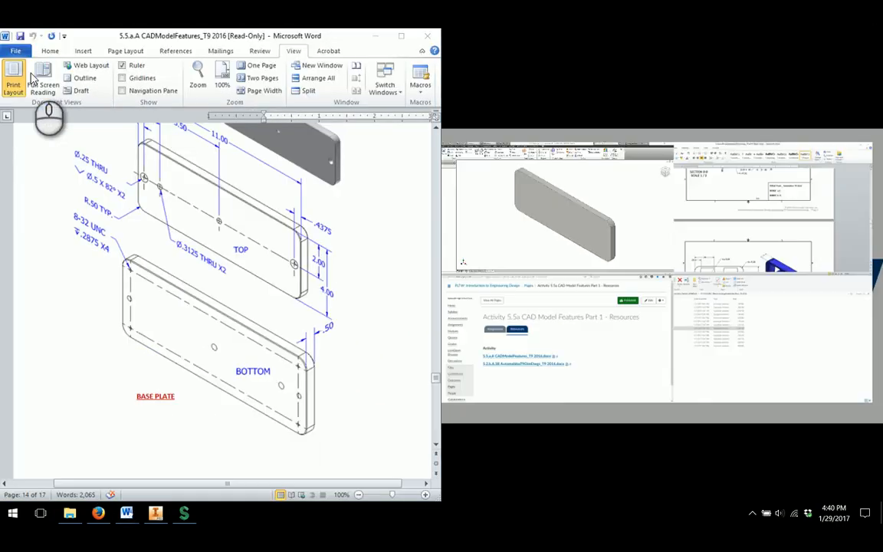
pyautogui.click(155, 512)
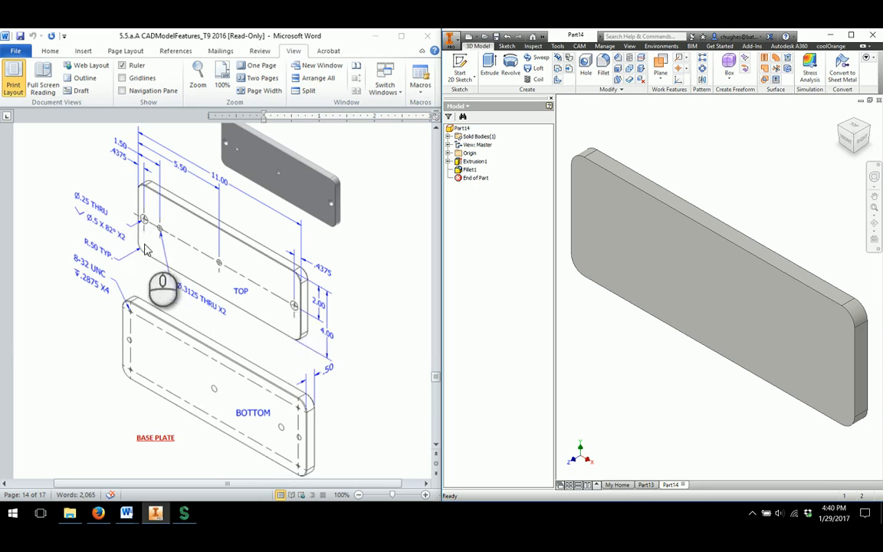
pyautogui.moveTo(258, 307)
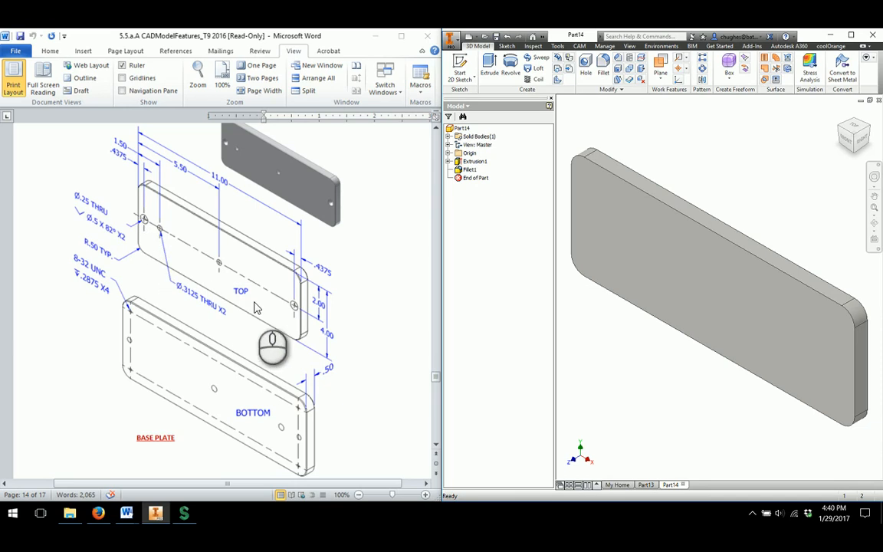
pyautogui.moveTo(115, 252)
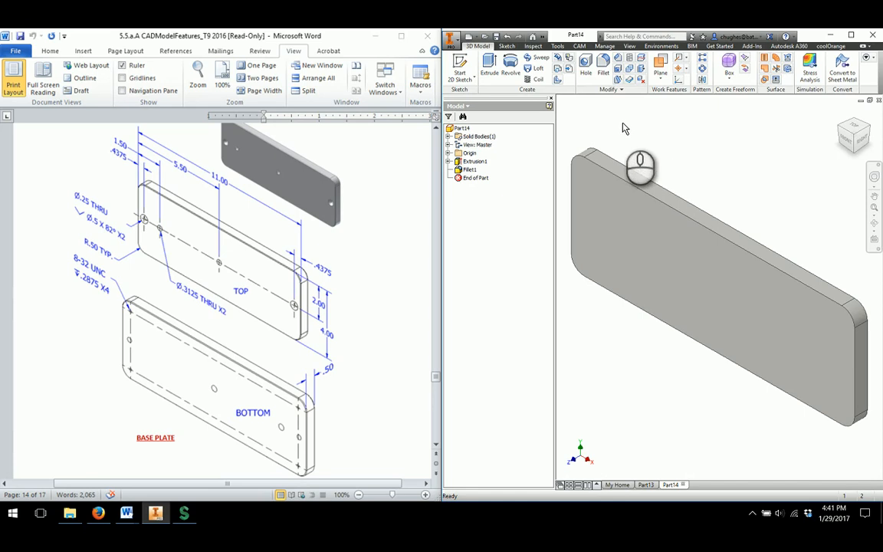
# Place a new hole on the plate's large top face near the left end
pyautogui.click(585, 65)
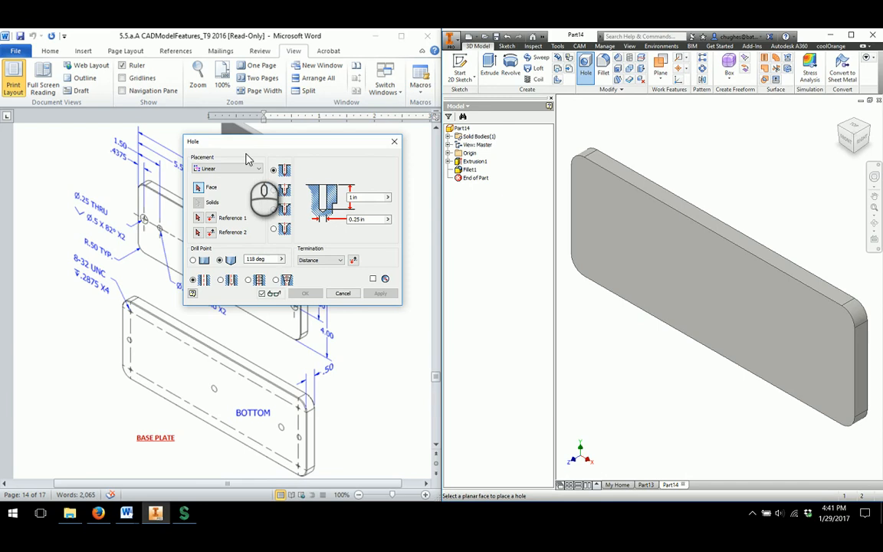
pyautogui.click(227, 167)
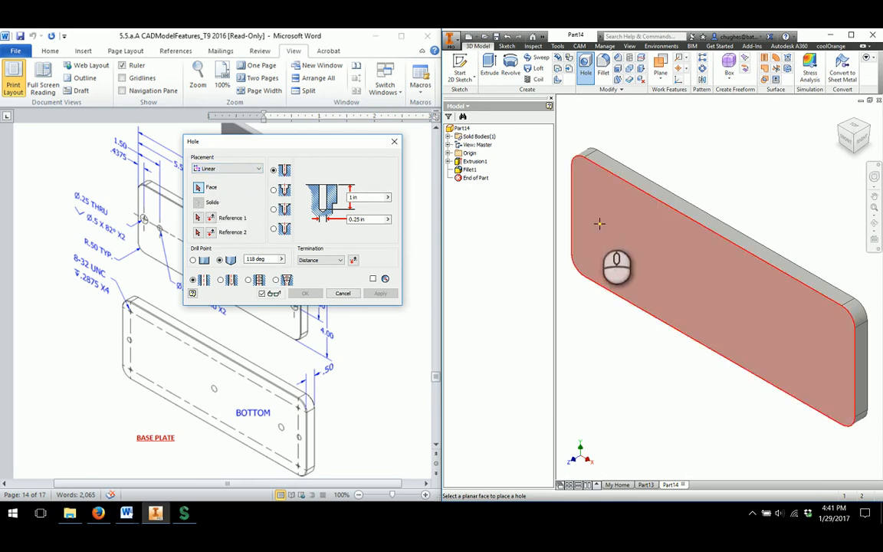
pyautogui.click(601, 224)
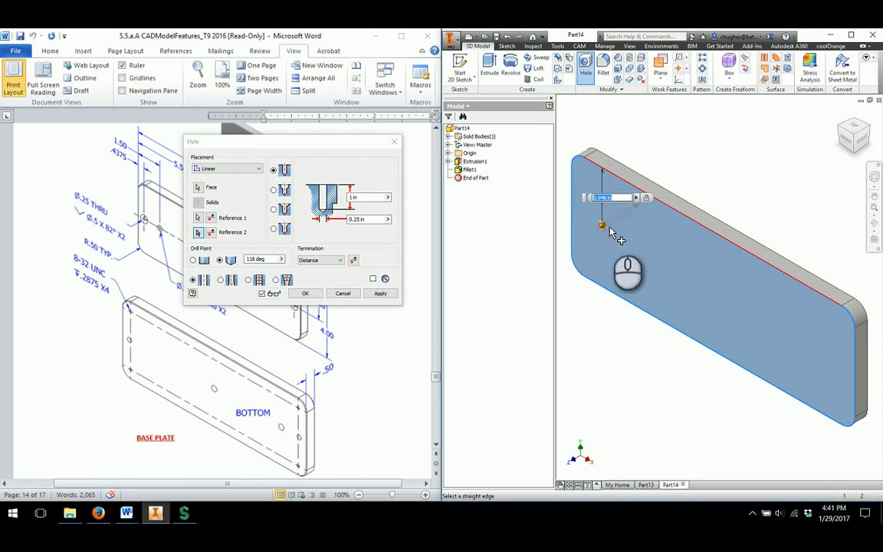
pyautogui.moveTo(606, 233)
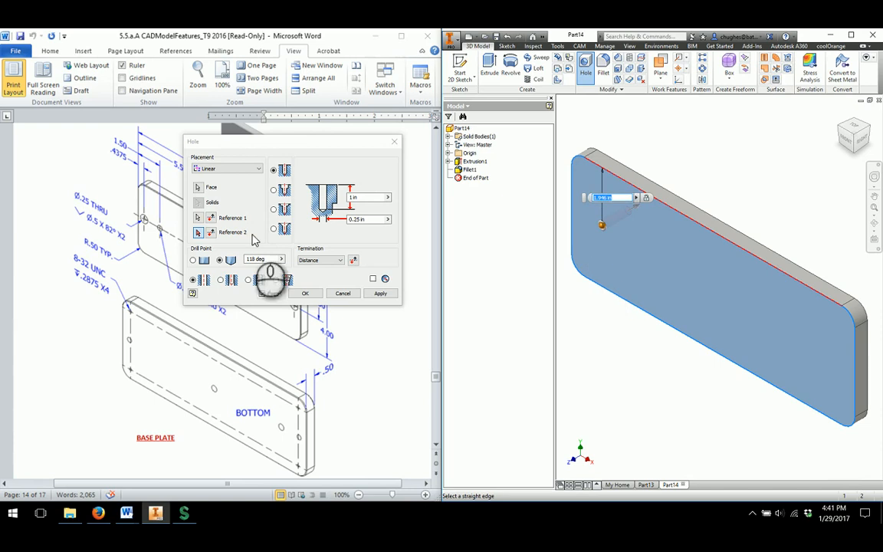
pyautogui.moveTo(193, 141); pyautogui.dragTo(236, 147)
pyautogui.write('0.5')
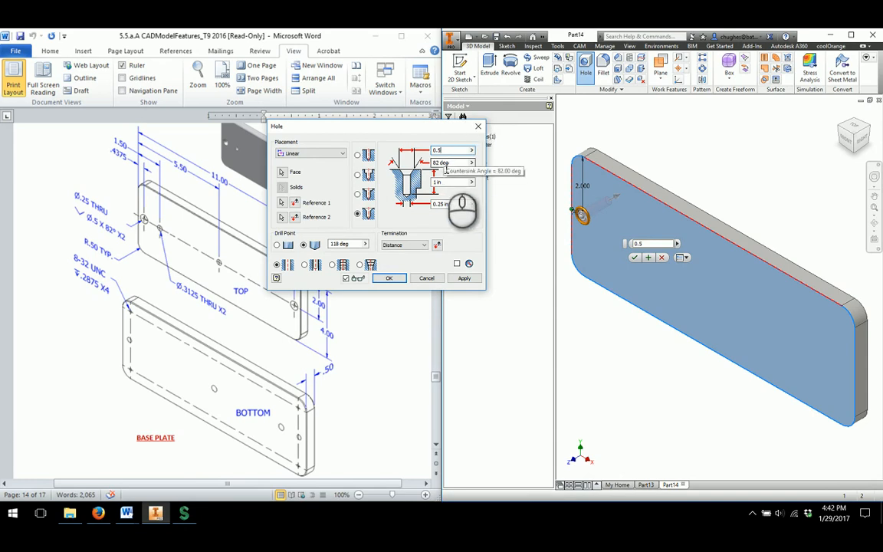
# Make it an 82° countersunk hole with Through All termination and create it
pyautogui.click(402, 246)
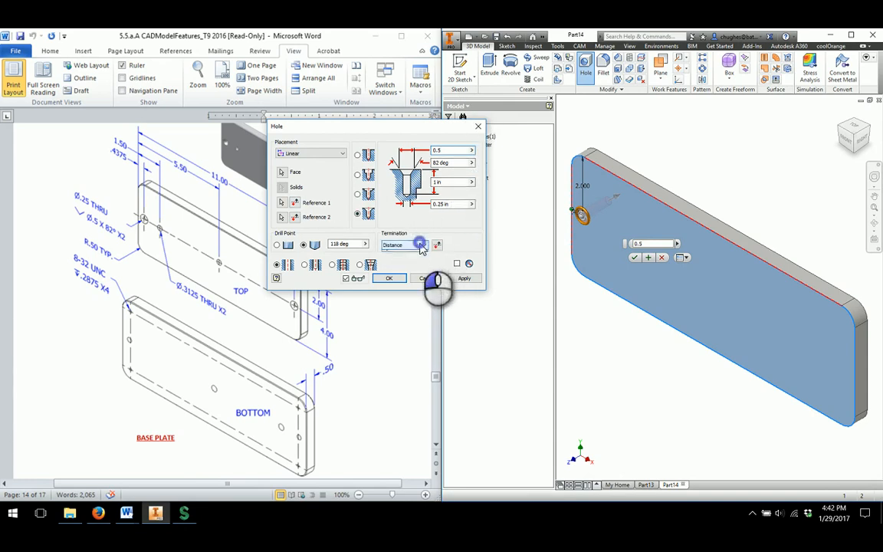
pyautogui.click(405, 245)
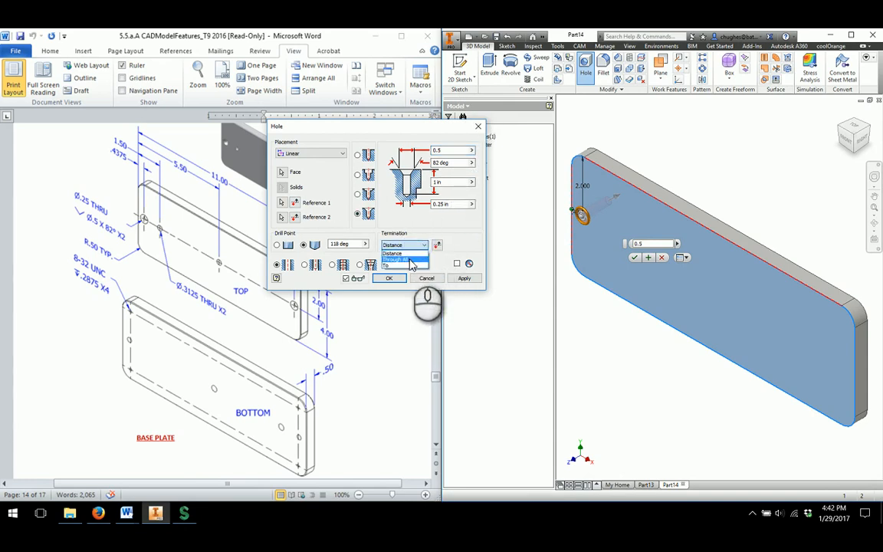
pyautogui.click(393, 259)
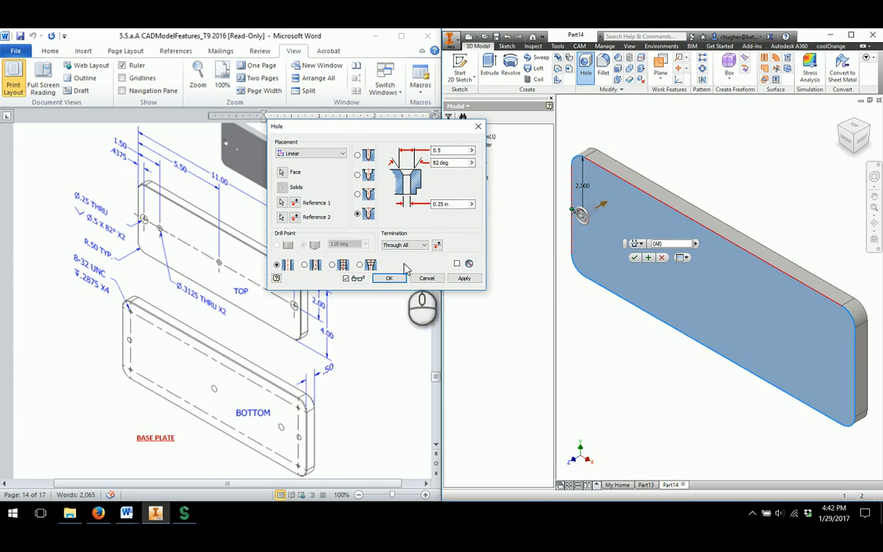
pyautogui.click(389, 278)
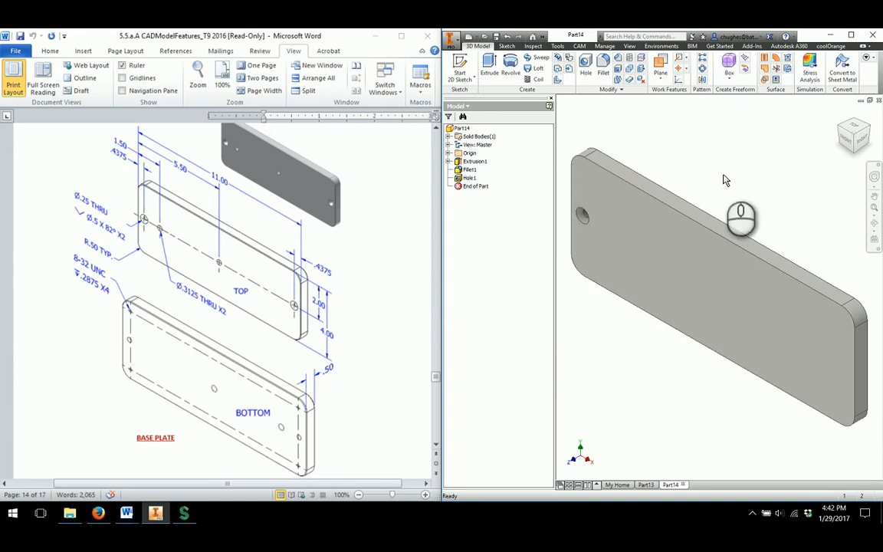
pyautogui.moveTo(341, 376)
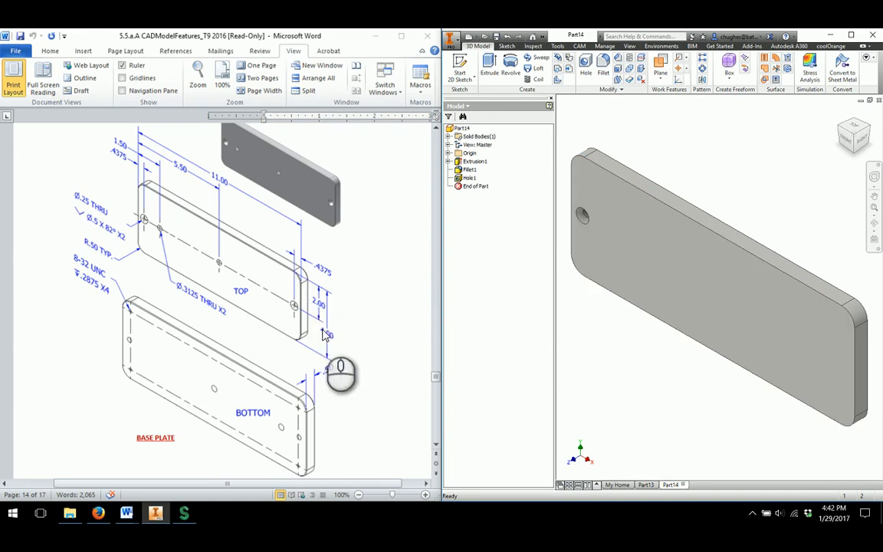
pyautogui.moveTo(721, 373)
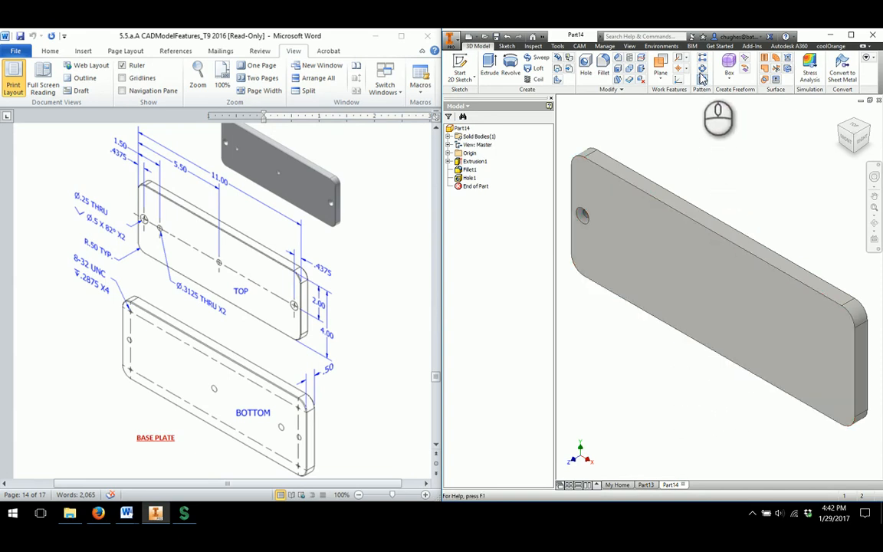
# Rectangular-pattern Hole1 along the long edge, 2 copies, to the plate's opposite end
pyautogui.click(700, 72)
pyautogui.write('11')
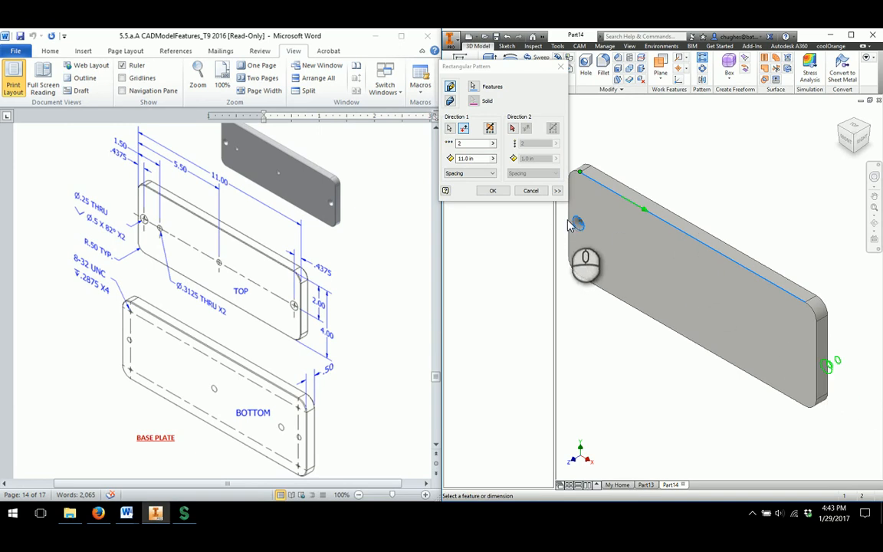
pyautogui.moveTo(571, 243)
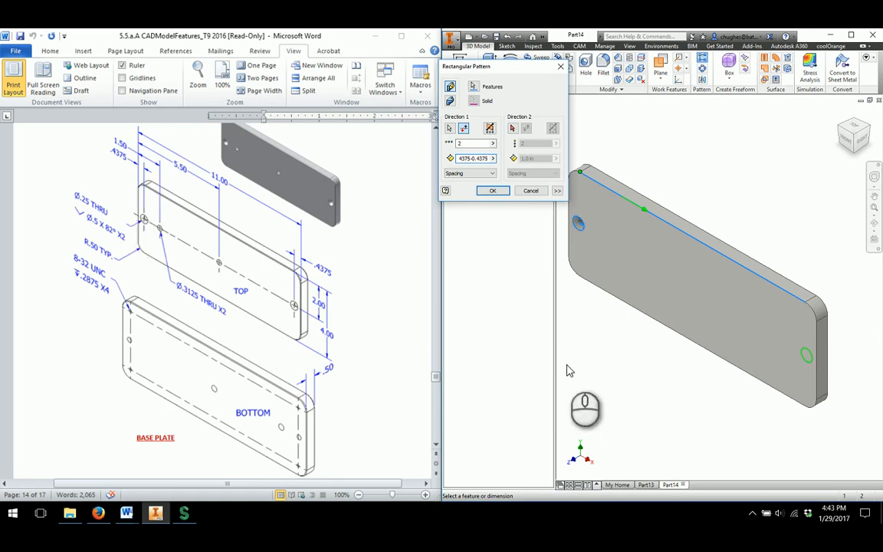
pyautogui.moveTo(807, 353)
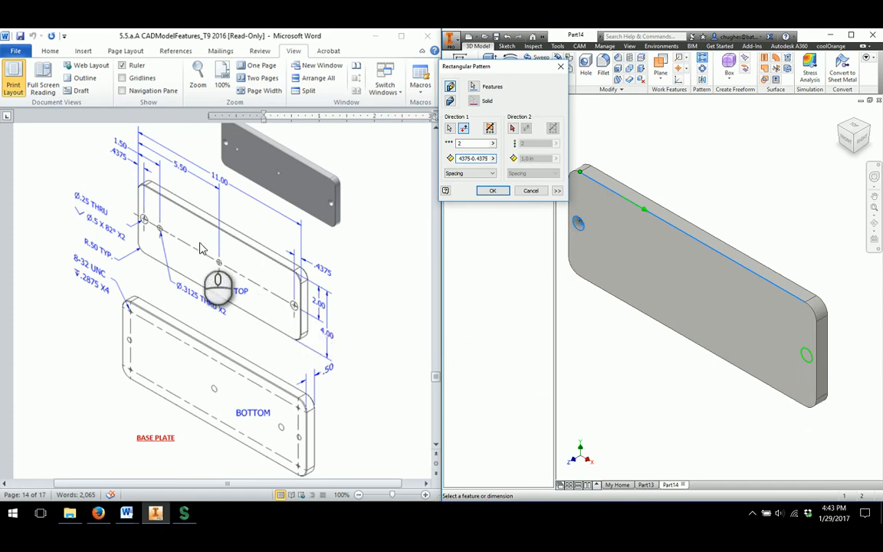
pyautogui.moveTo(527, 284)
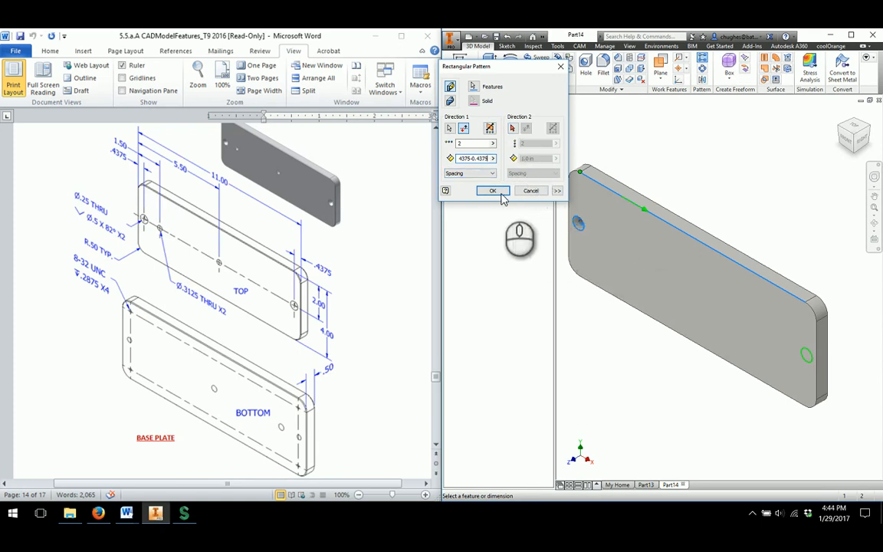
pyautogui.click(494, 190)
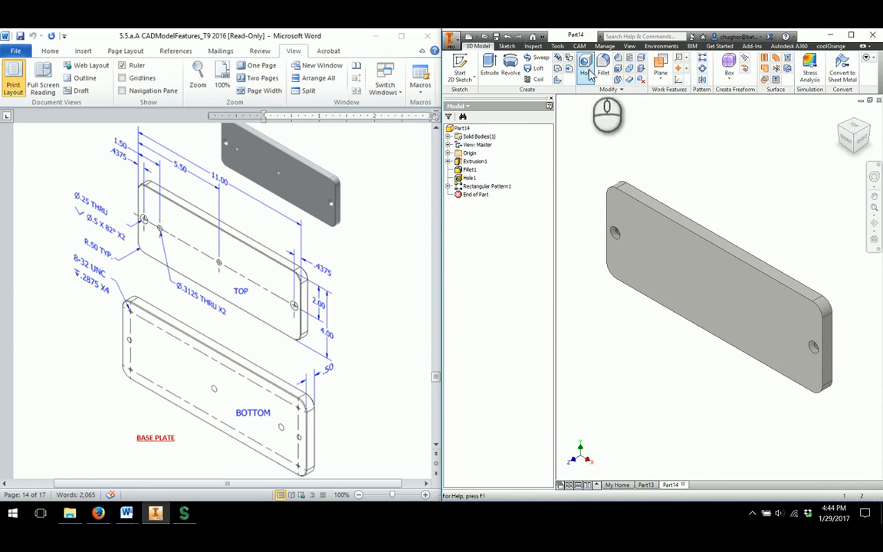
# Add a simple 0.312 in through hole on the face, offset 1.20 in from the reference edge
pyautogui.click(586, 68)
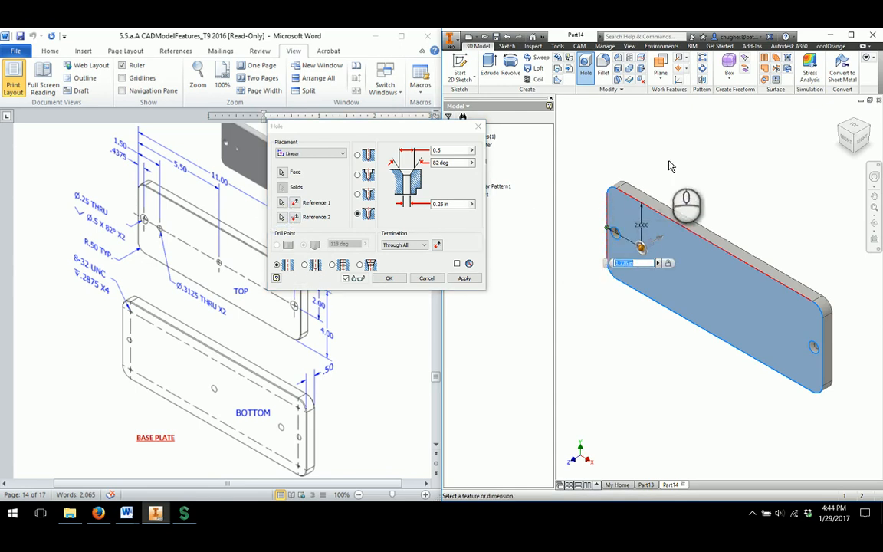
pyautogui.write('1.20')
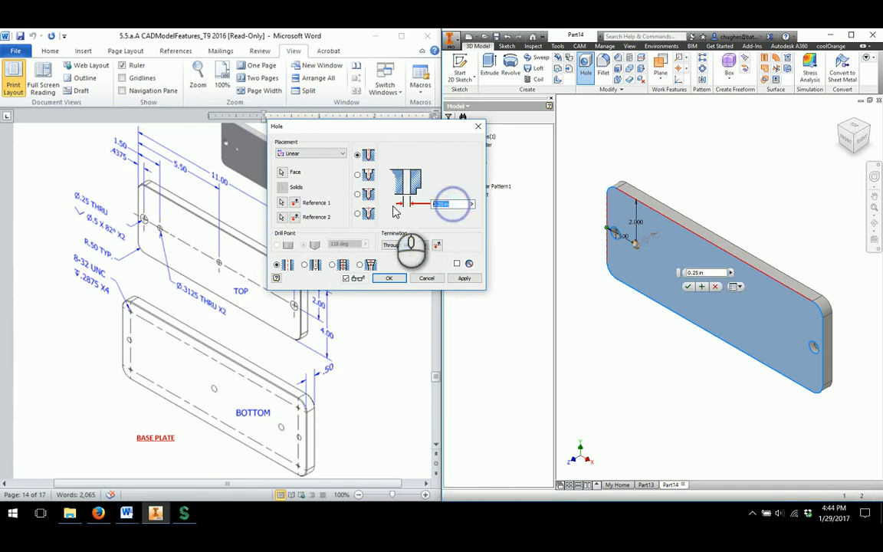
pyautogui.write('0.312')
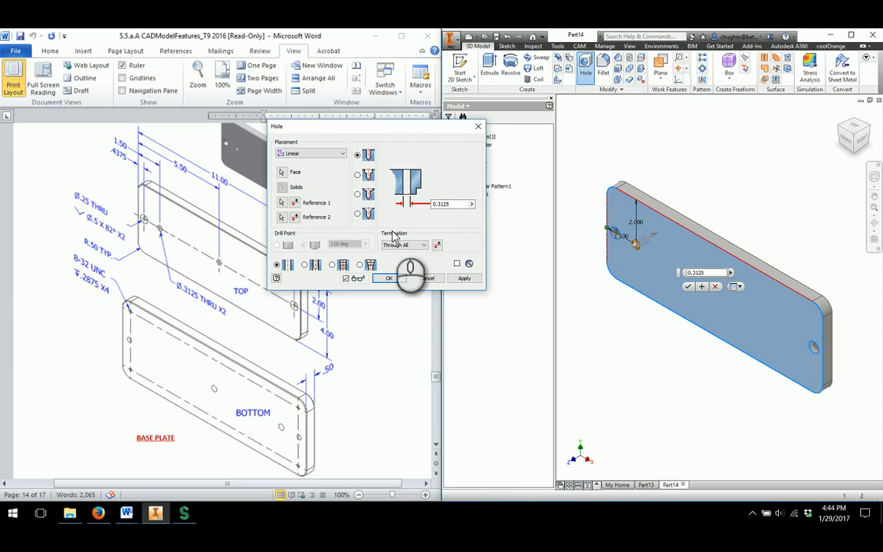
pyautogui.click(386, 278)
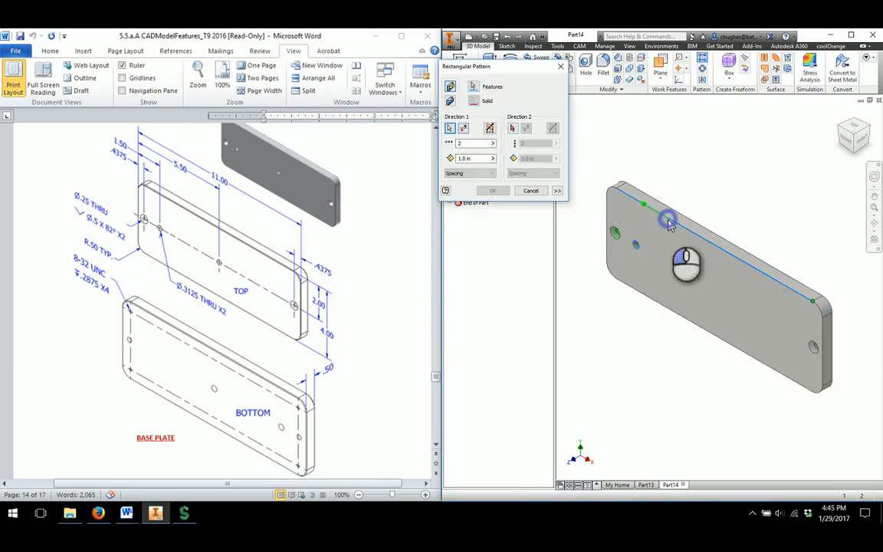
# Rectangular-pattern the small through hole along the plate's length with 2 copies
pyautogui.click(463, 129)
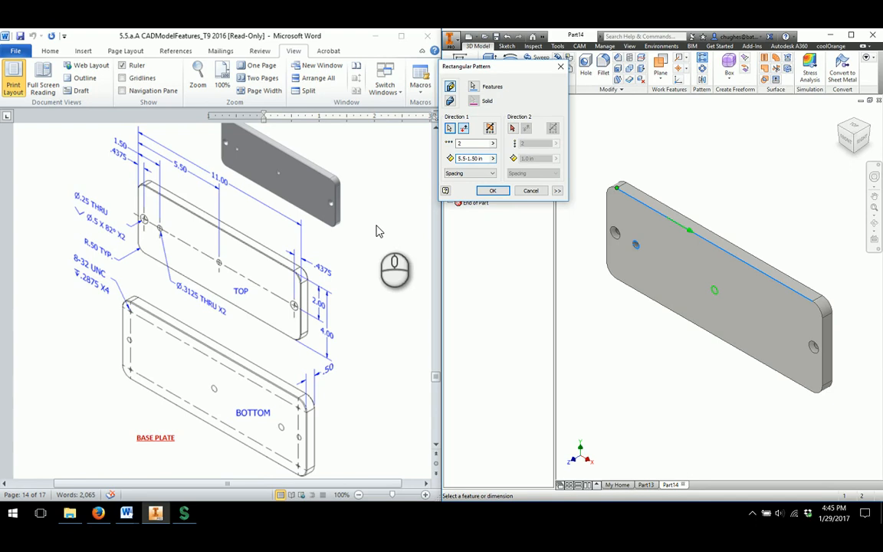
pyautogui.moveTo(706, 292)
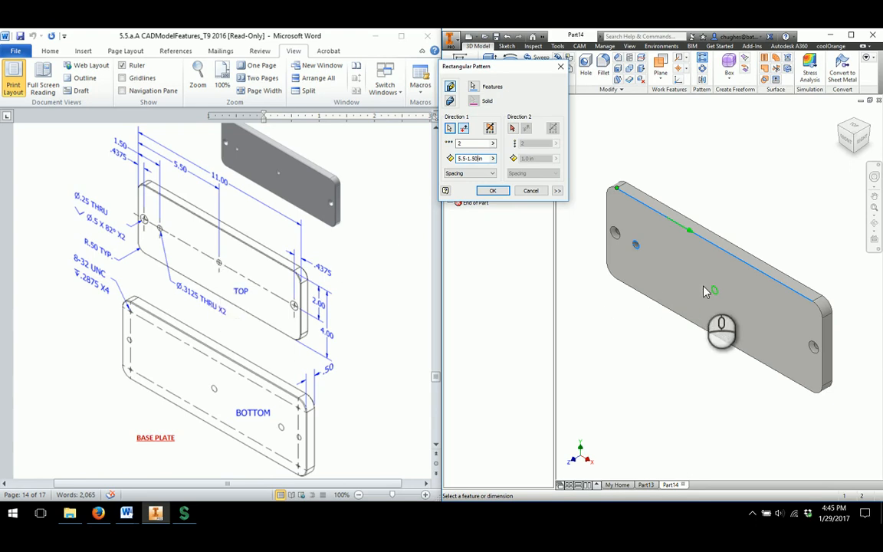
pyautogui.moveTo(510, 264)
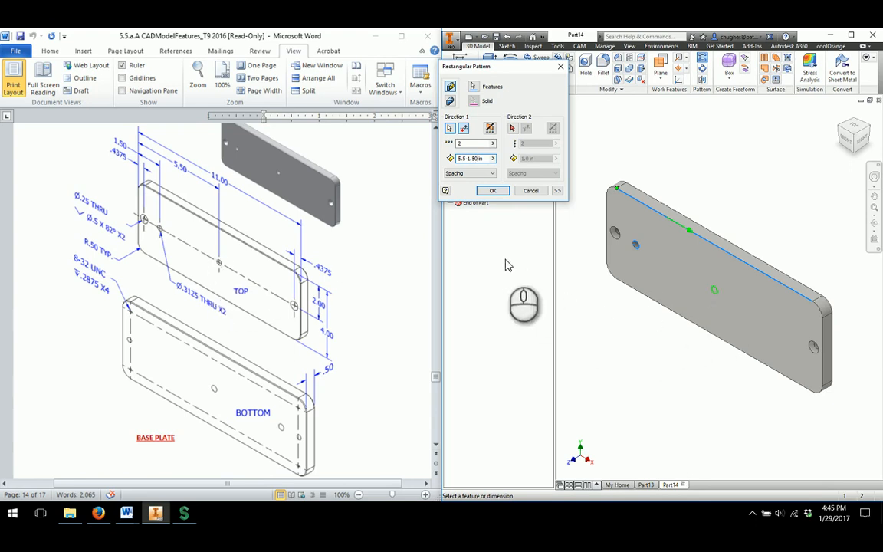
pyautogui.click(494, 190)
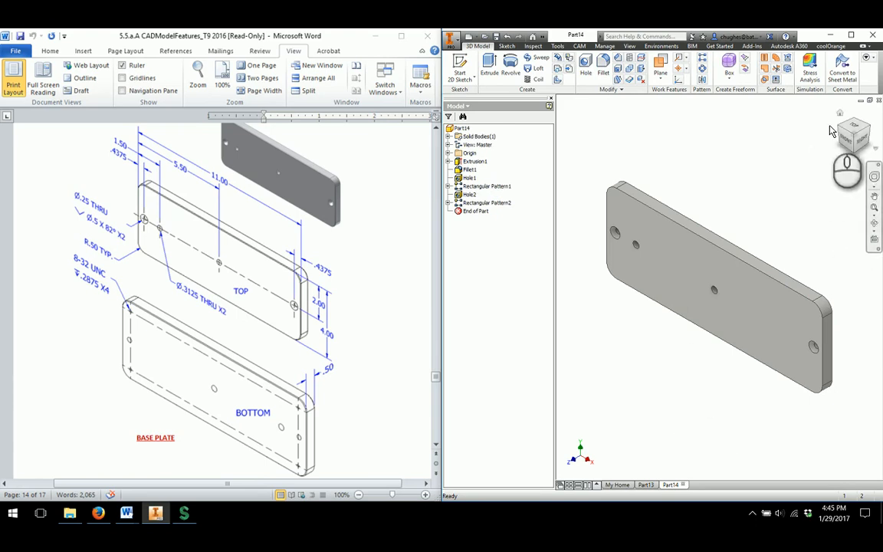
pyautogui.moveTo(739, 184)
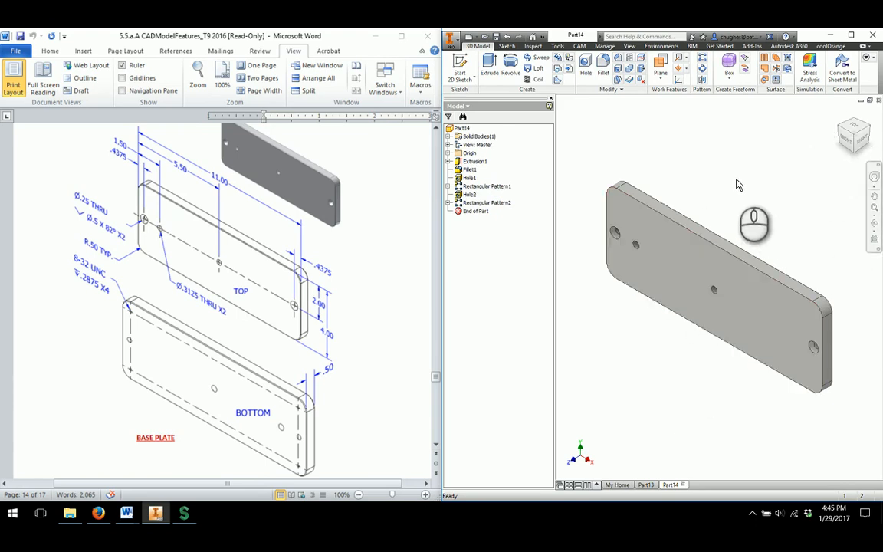
# Orbit to the plate's bottom face and sketch the hole center points there
pyautogui.click(874, 196)
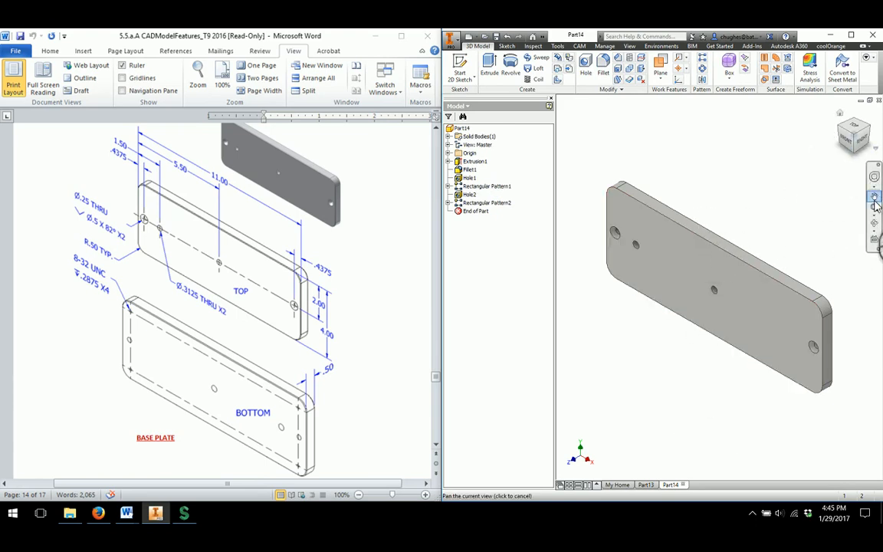
pyautogui.click(875, 196)
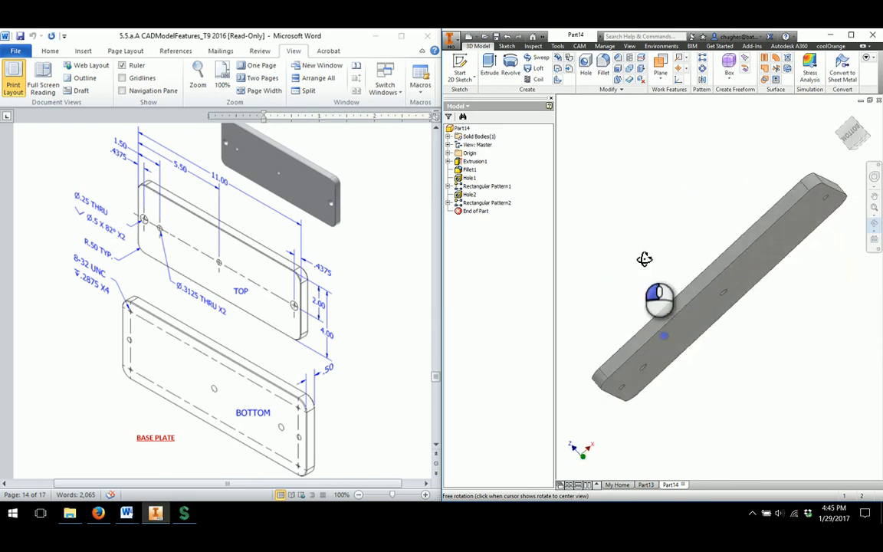
pyautogui.moveTo(661, 303); pyautogui.dragTo(705, 325)
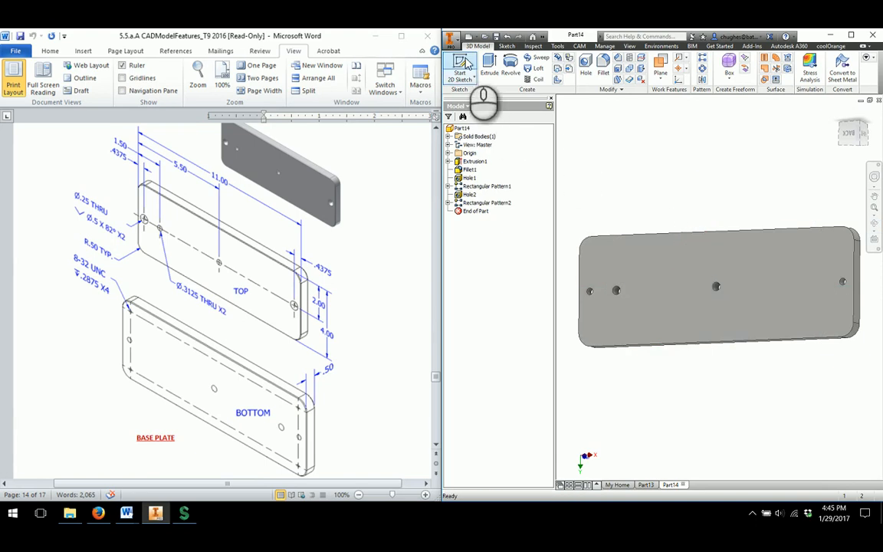
pyautogui.click(460, 67)
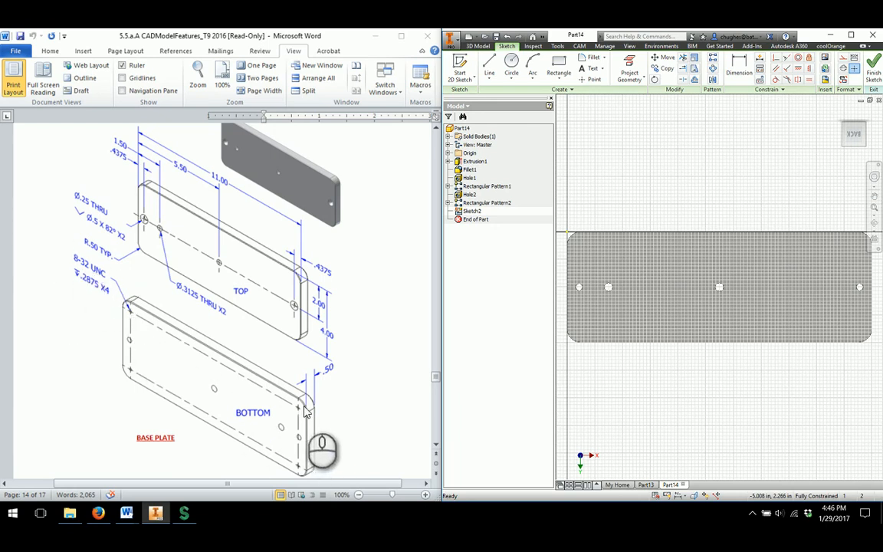
pyautogui.moveTo(301, 413)
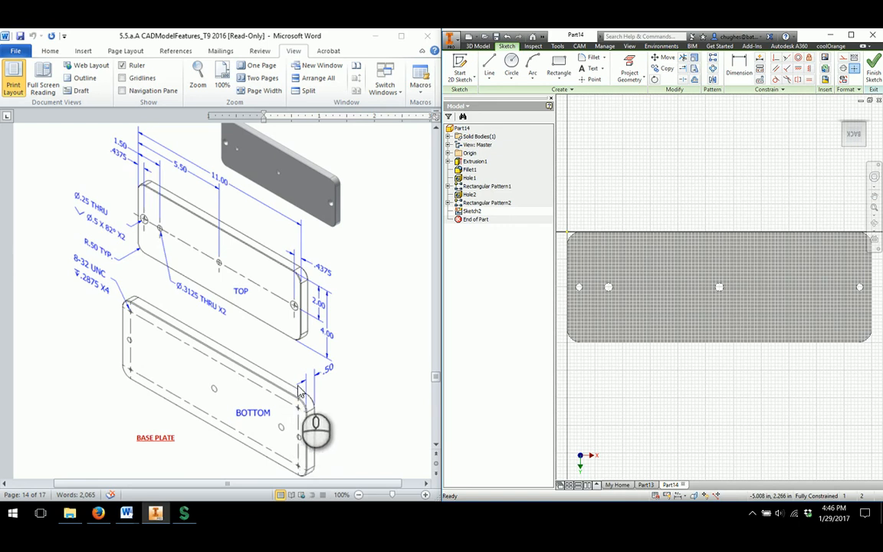
pyautogui.click(629, 69)
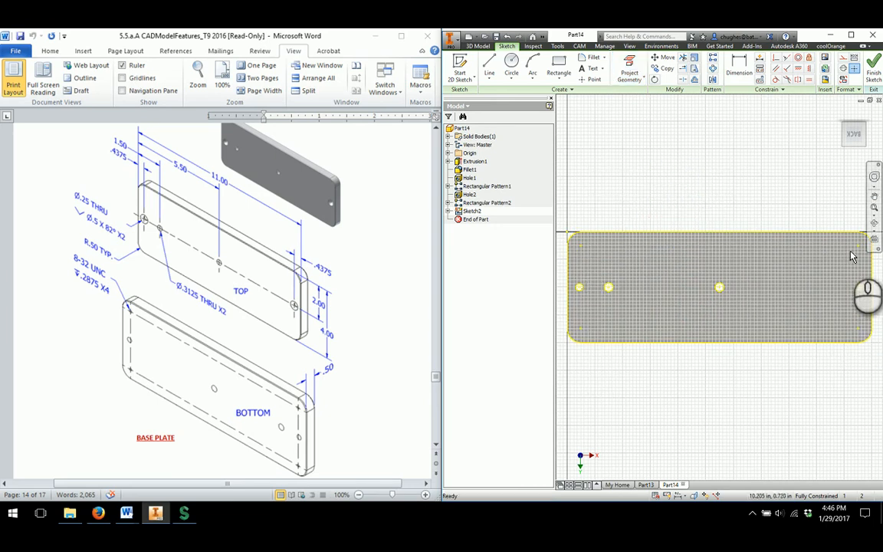
pyautogui.click(591, 80)
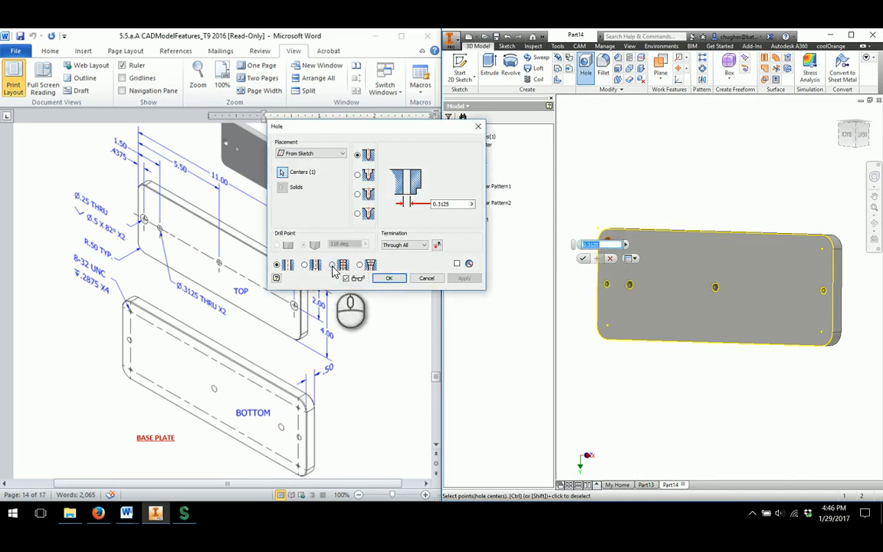
# Make the hole tapped with ANSI Unified 0.164 / 8-32 UNC thread
pyautogui.click(344, 263)
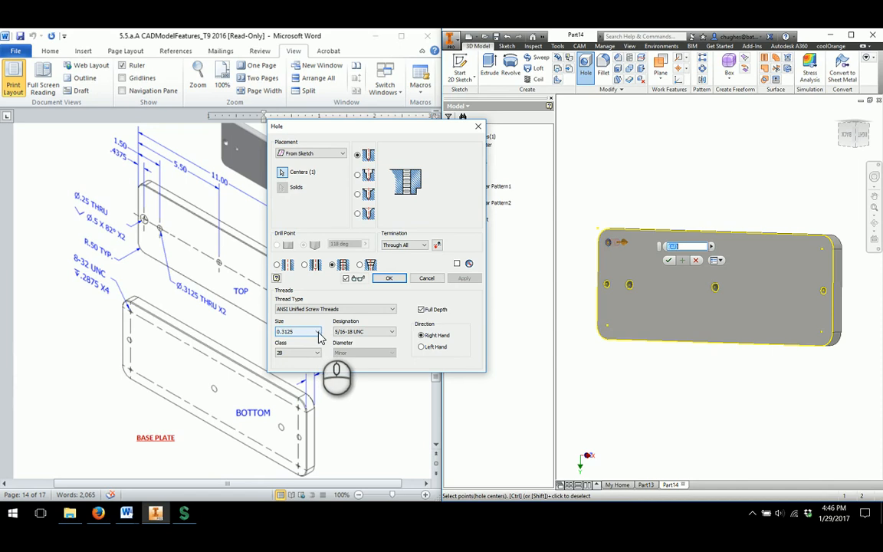
pyautogui.click(316, 332)
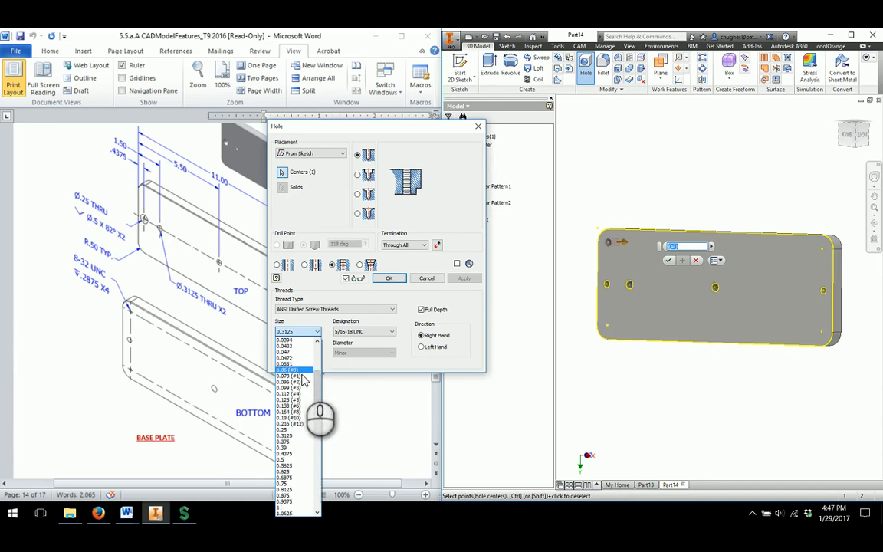
pyautogui.click(290, 393)
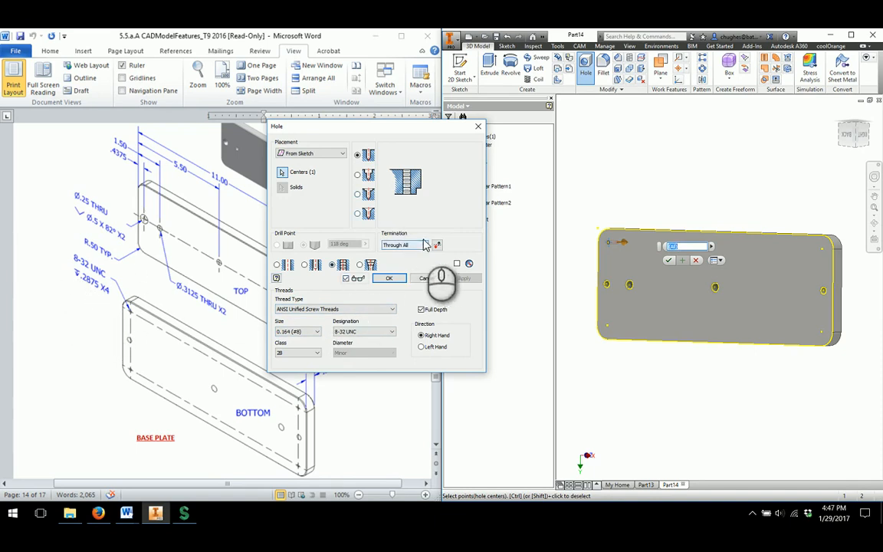
# Set termination to Distance at 0.2875 in depth and create the tapped holes
pyautogui.click(401, 246)
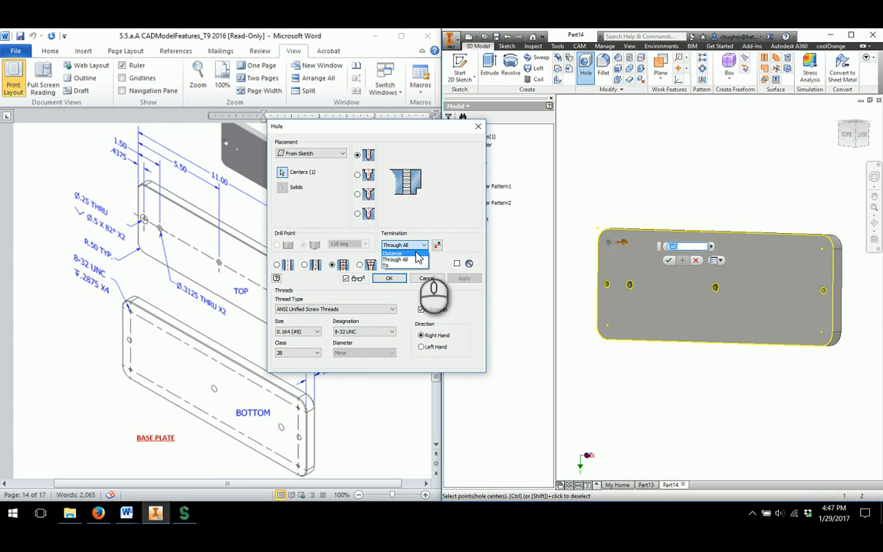
pyautogui.click(393, 253)
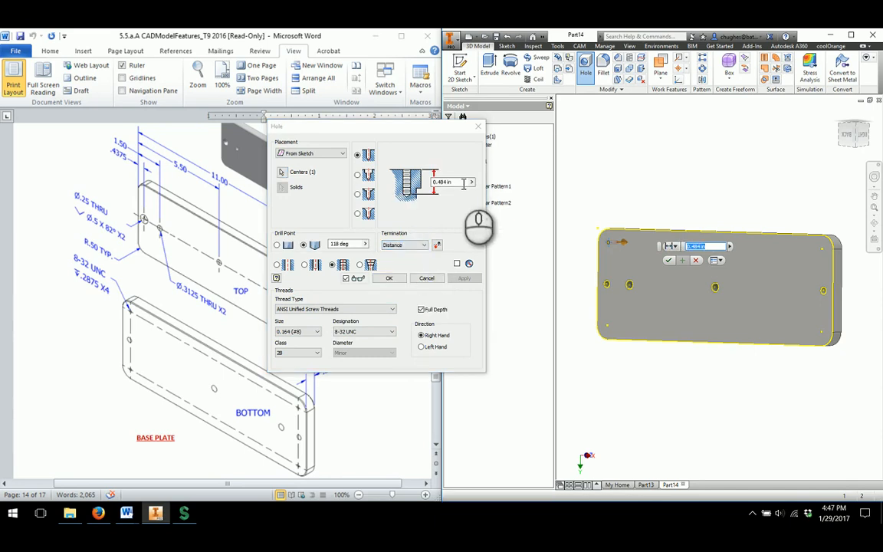
pyautogui.write('0.2')
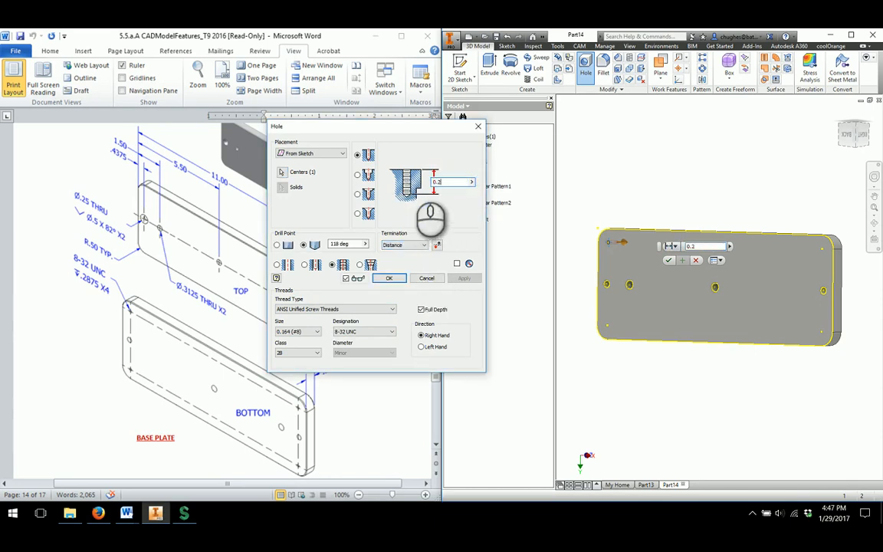
pyautogui.write('0.2875')
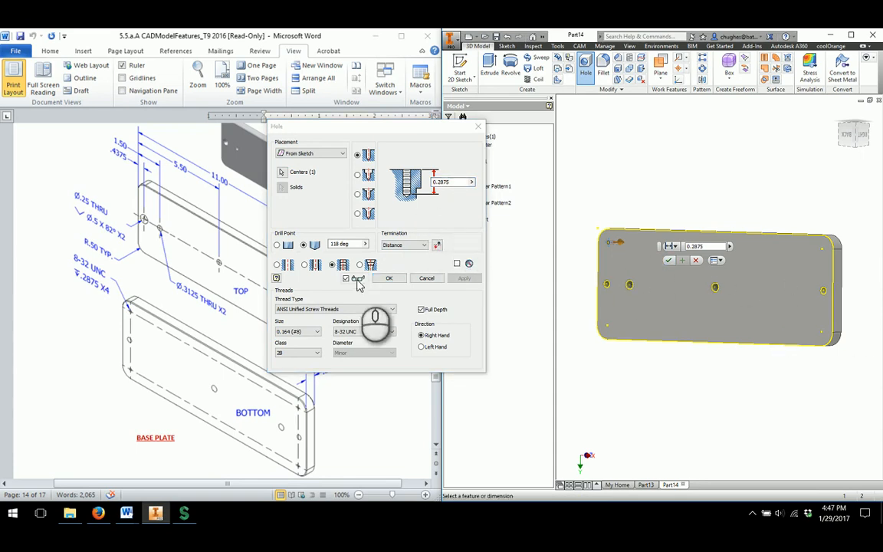
pyautogui.click(390, 277)
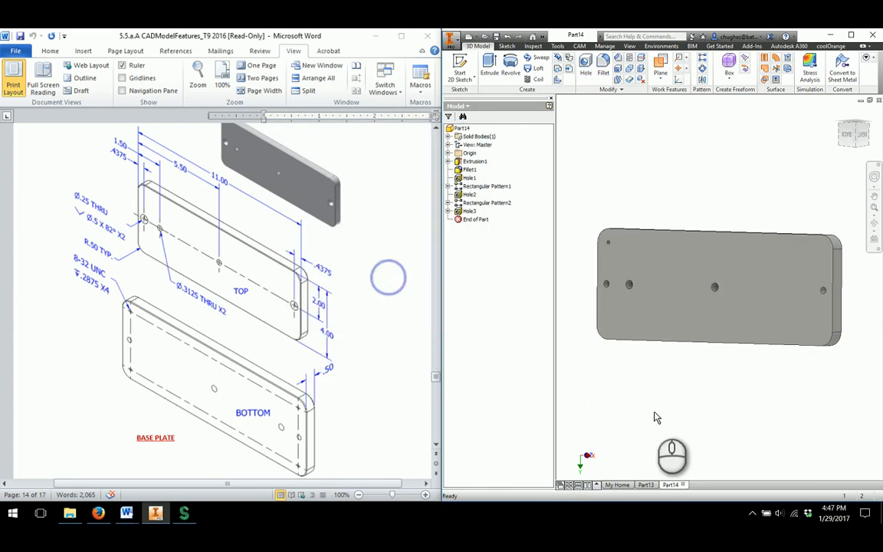
pyautogui.moveTo(672, 150)
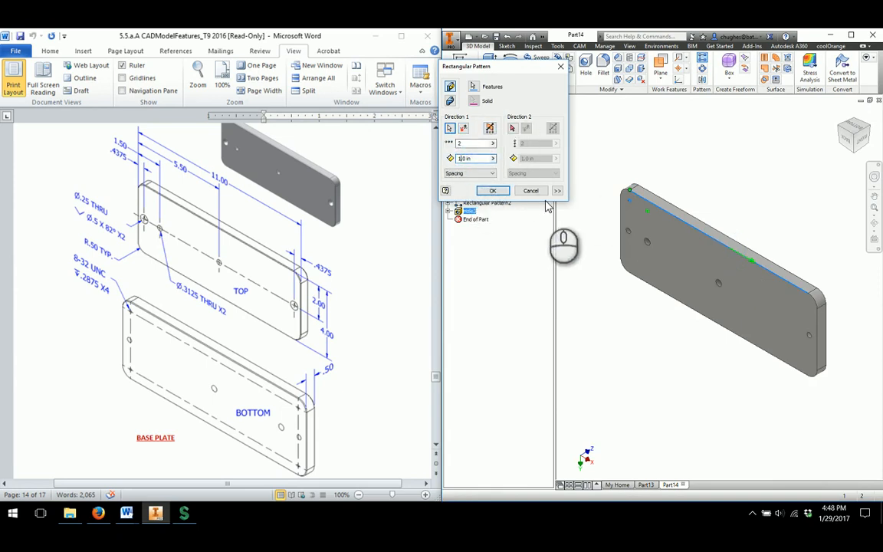
# Pattern the tapped hole 2 x 2 along the plate's 11.0 in length and its width
pyautogui.write('11.0 in')
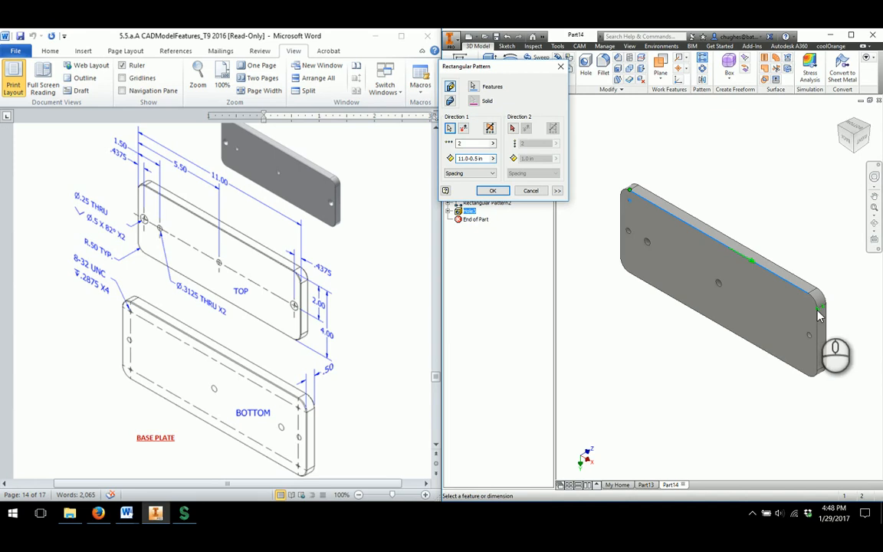
pyautogui.moveTo(773, 305)
pyautogui.write('-0.')
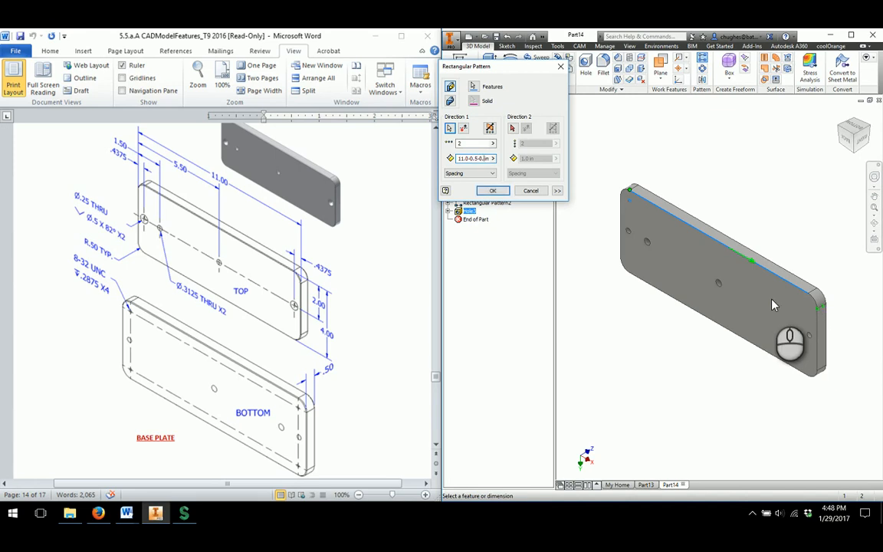
pyautogui.moveTo(810, 315)
pyautogui.write('4.0-0.5-0.5 in')
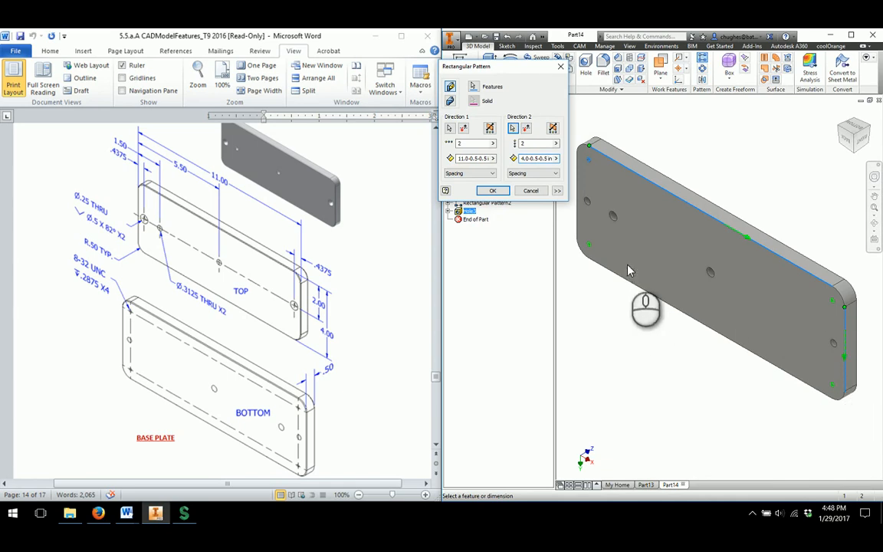
pyautogui.click(494, 190)
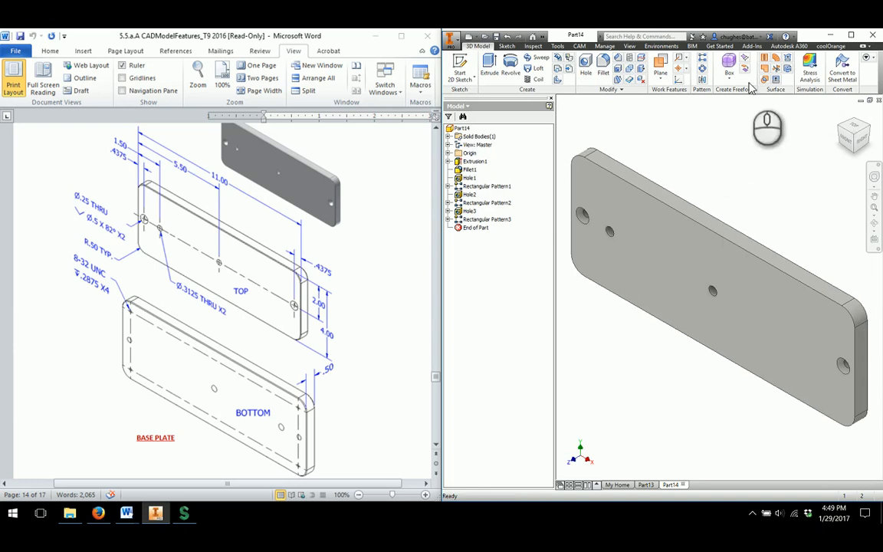
# Maximize the Inventor window to show the finished base plate alone
pyautogui.click(849, 36)
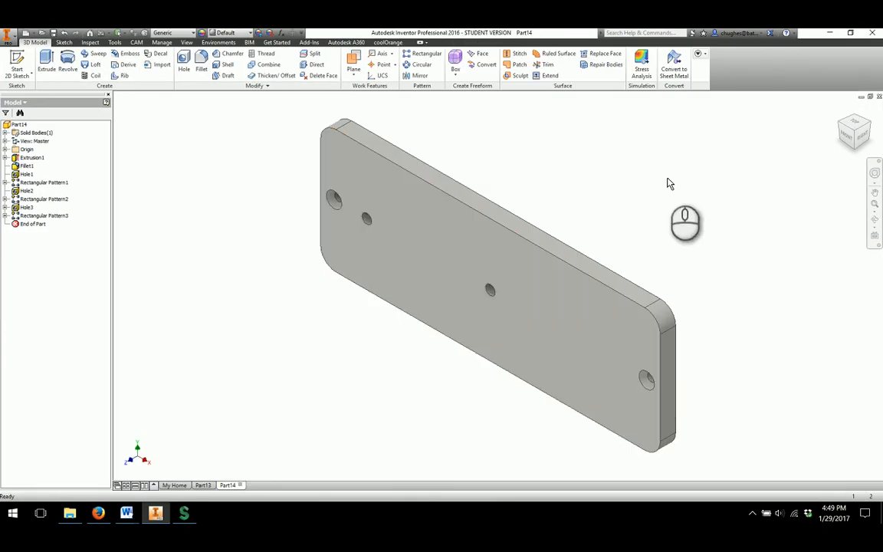